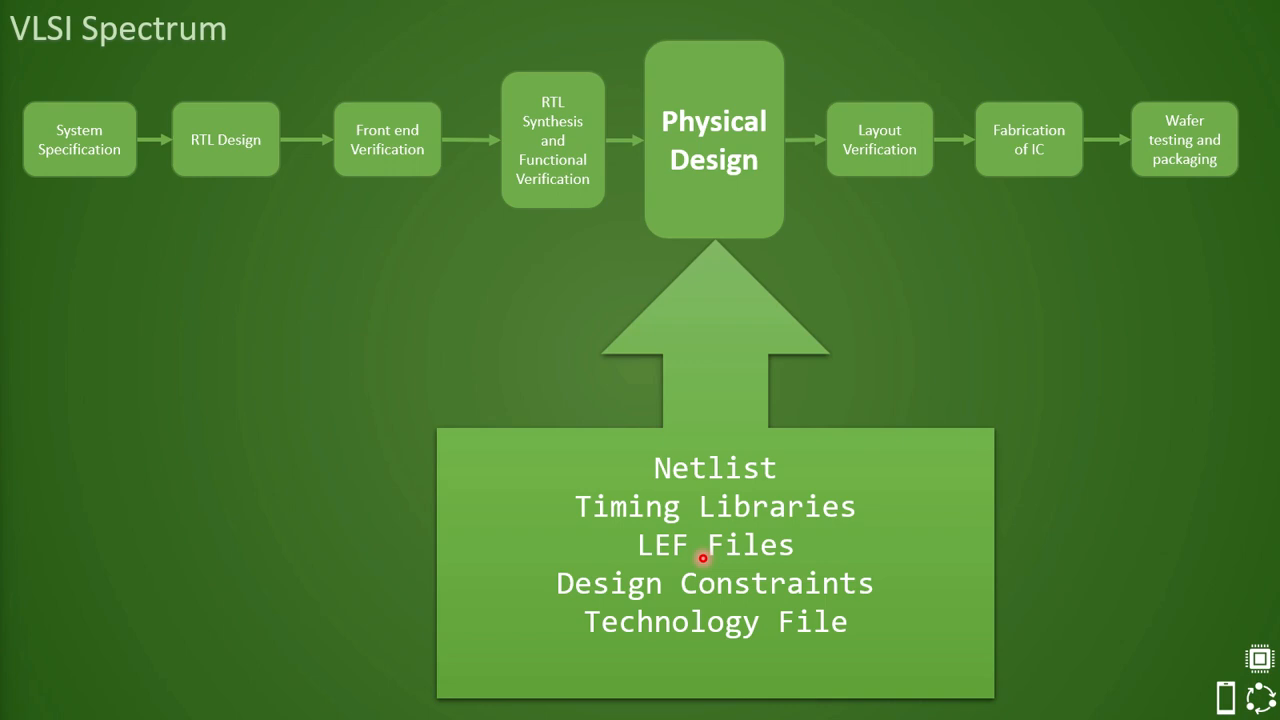
Move the slideshow on to the DEF File slide comparing LEF and DEF formats.
type("DEF File")
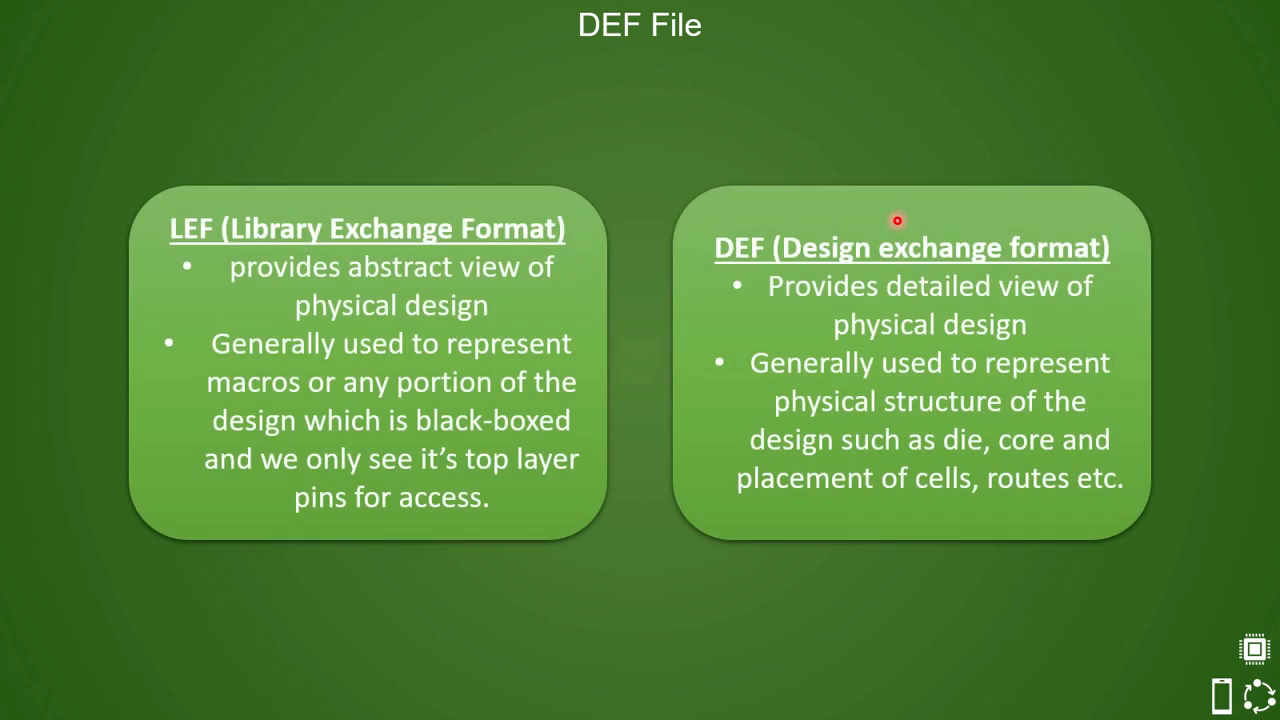
mouse_move(317, 282)
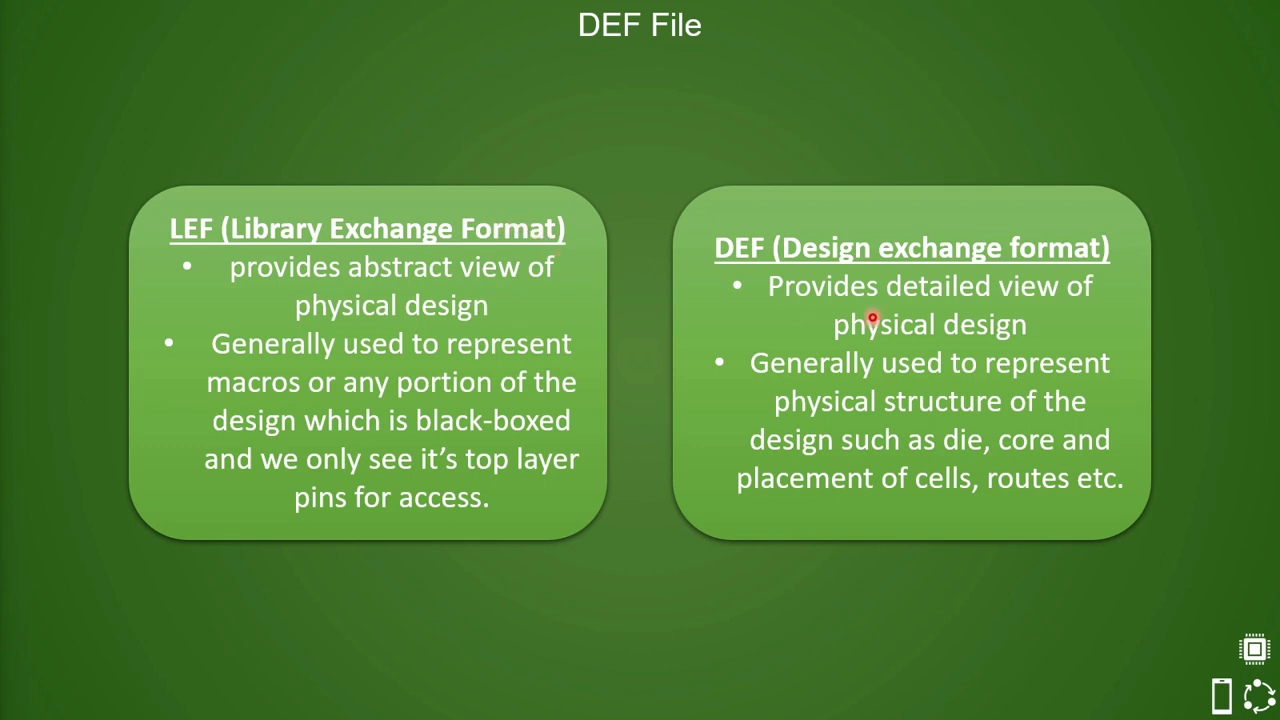
mouse_move(1018, 326)
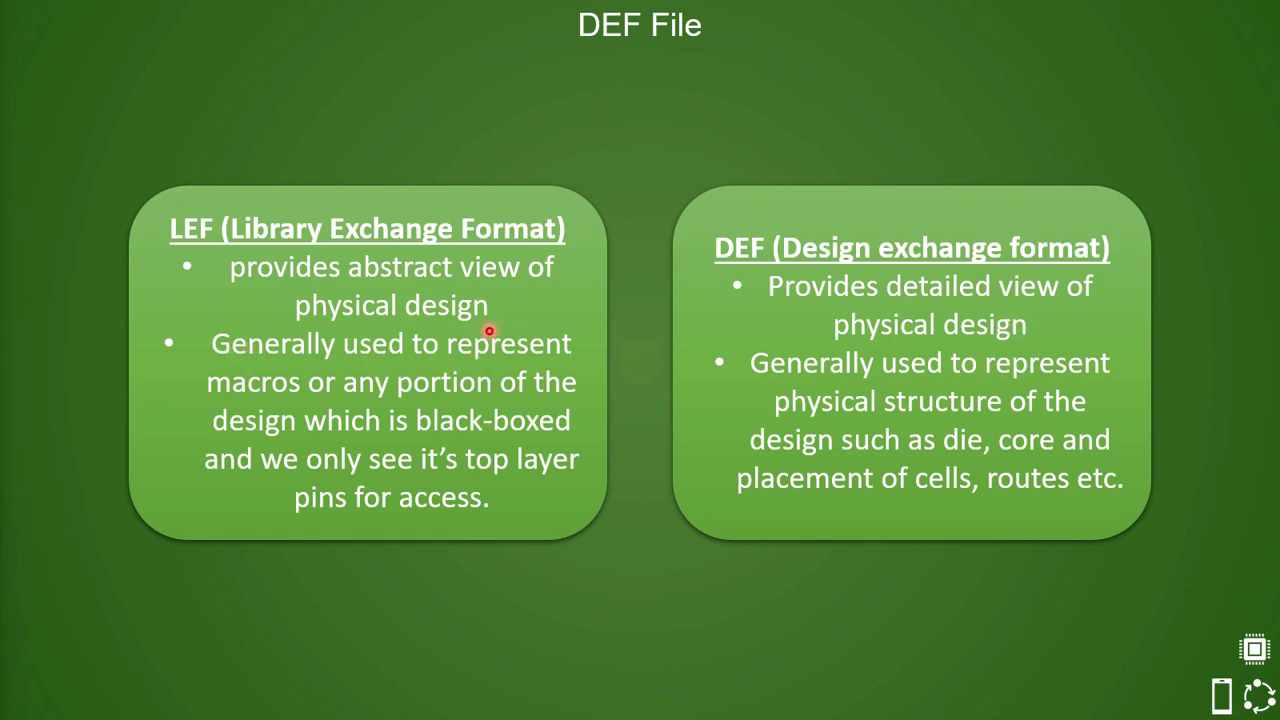
mouse_move(263, 386)
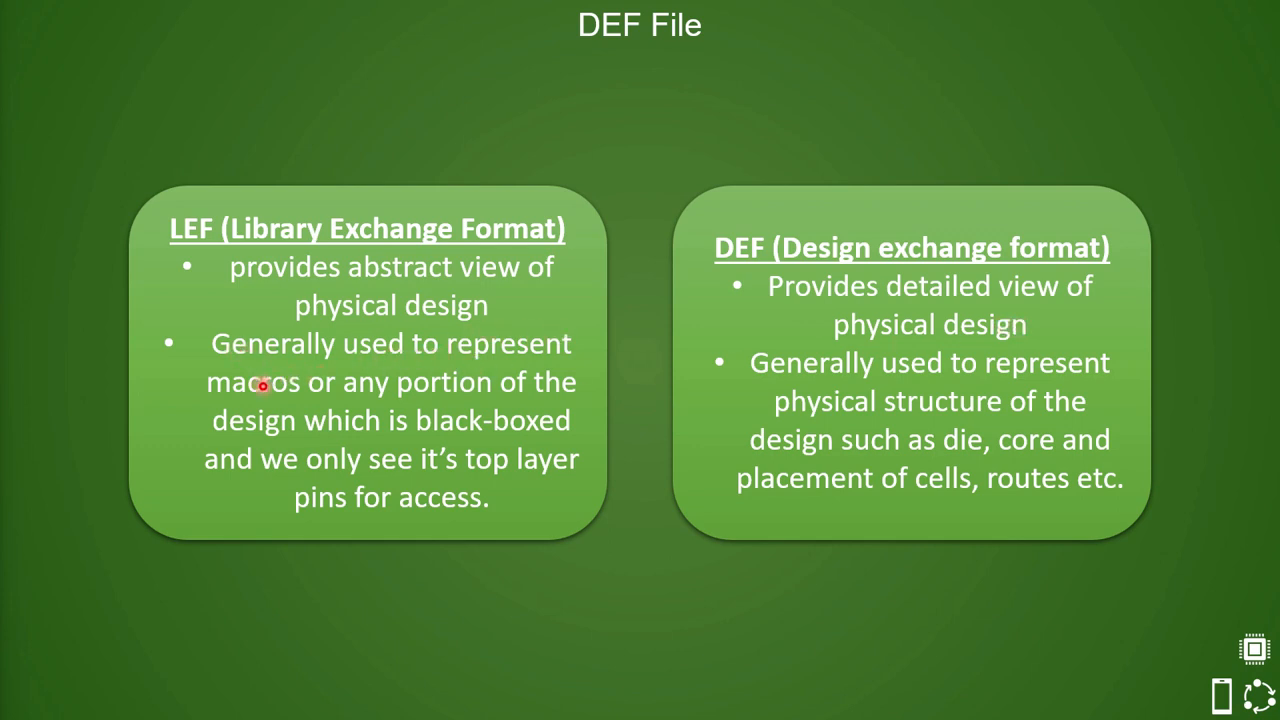
mouse_move(304, 431)
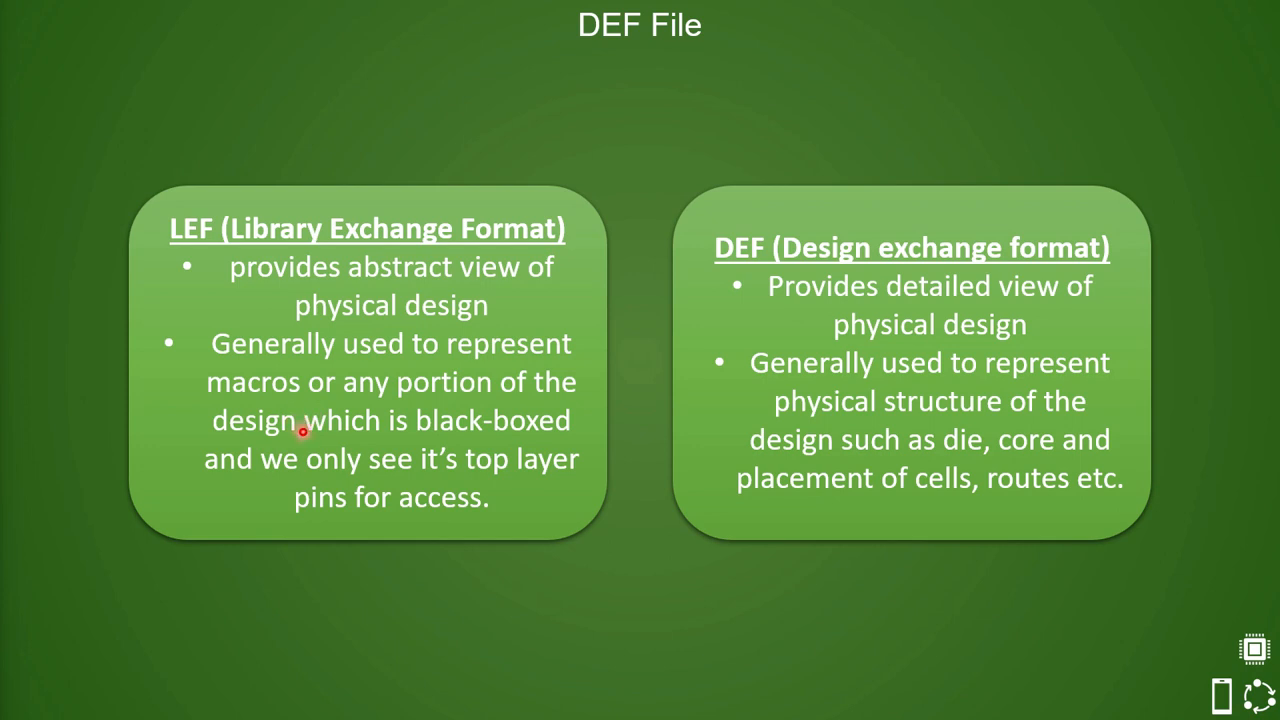
mouse_move(530, 478)
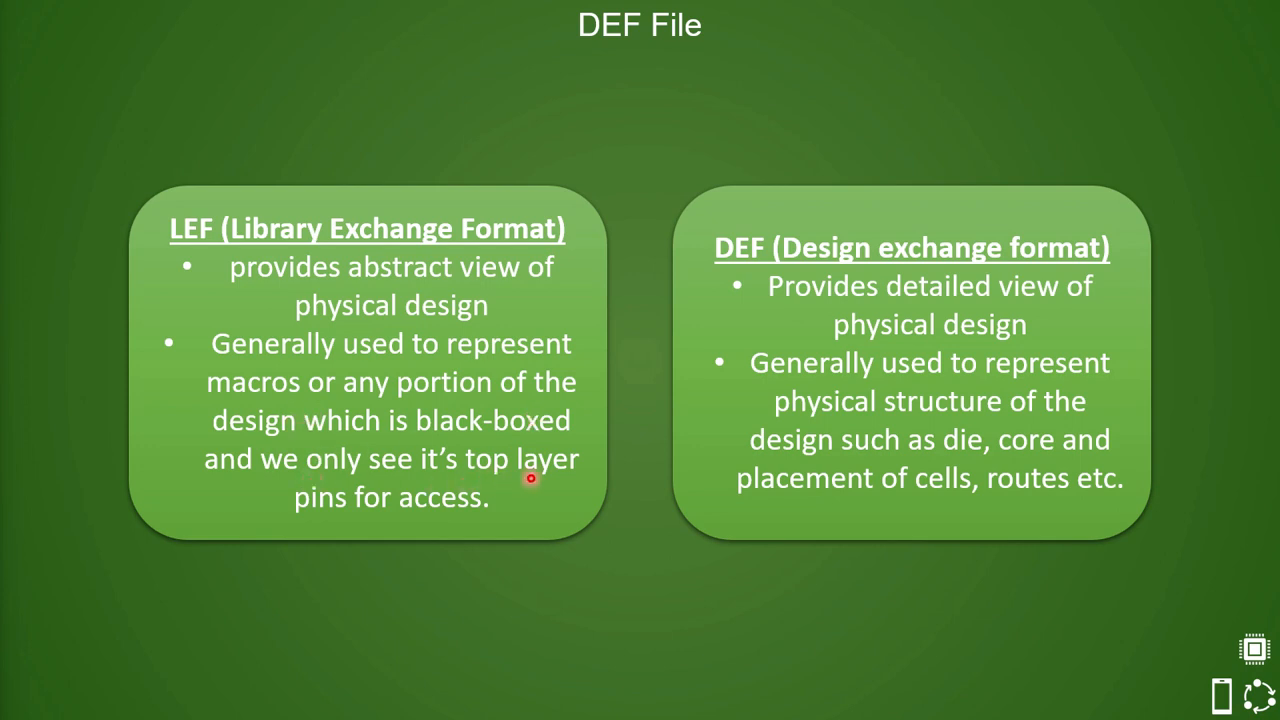
mouse_move(495, 520)
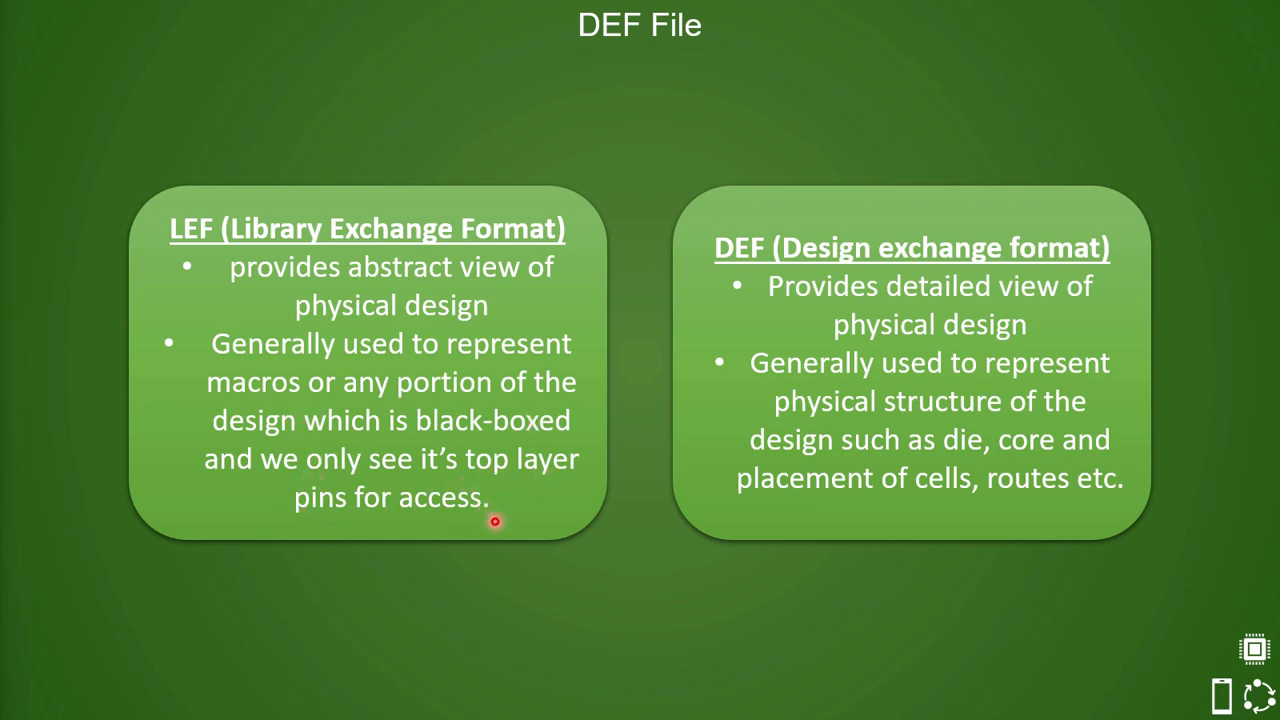
mouse_move(720, 420)
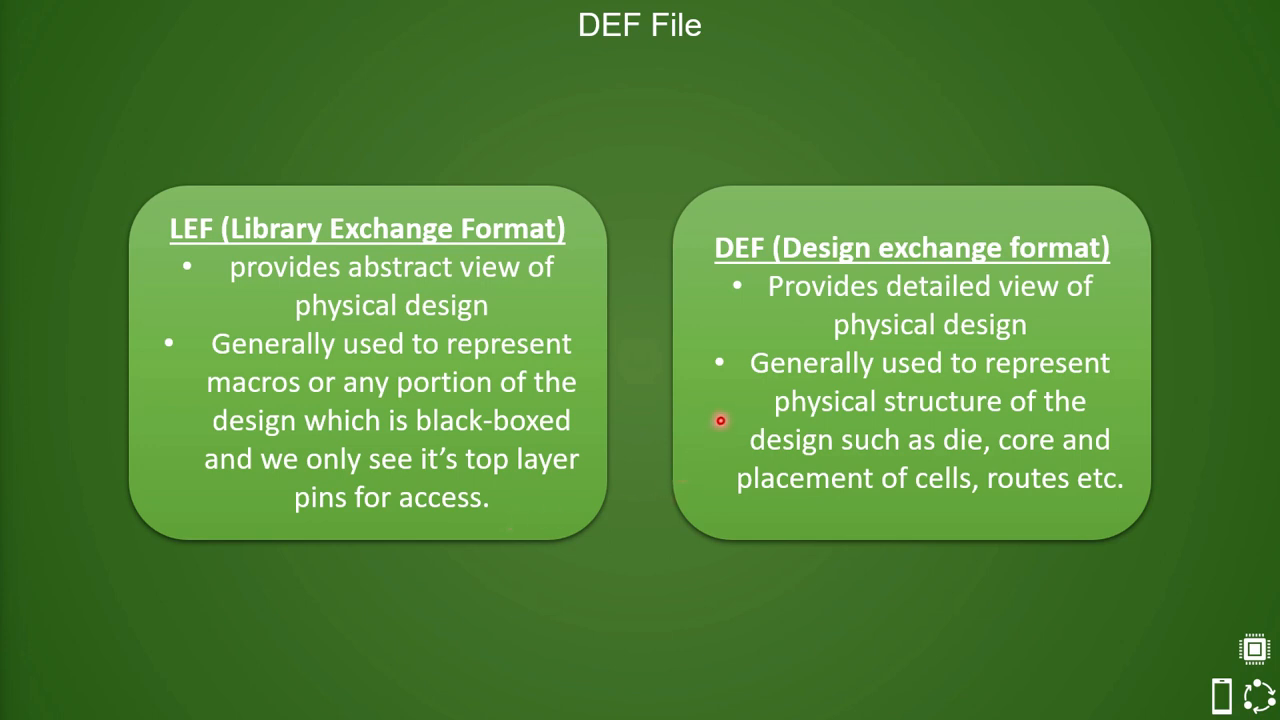
mouse_move(994, 406)
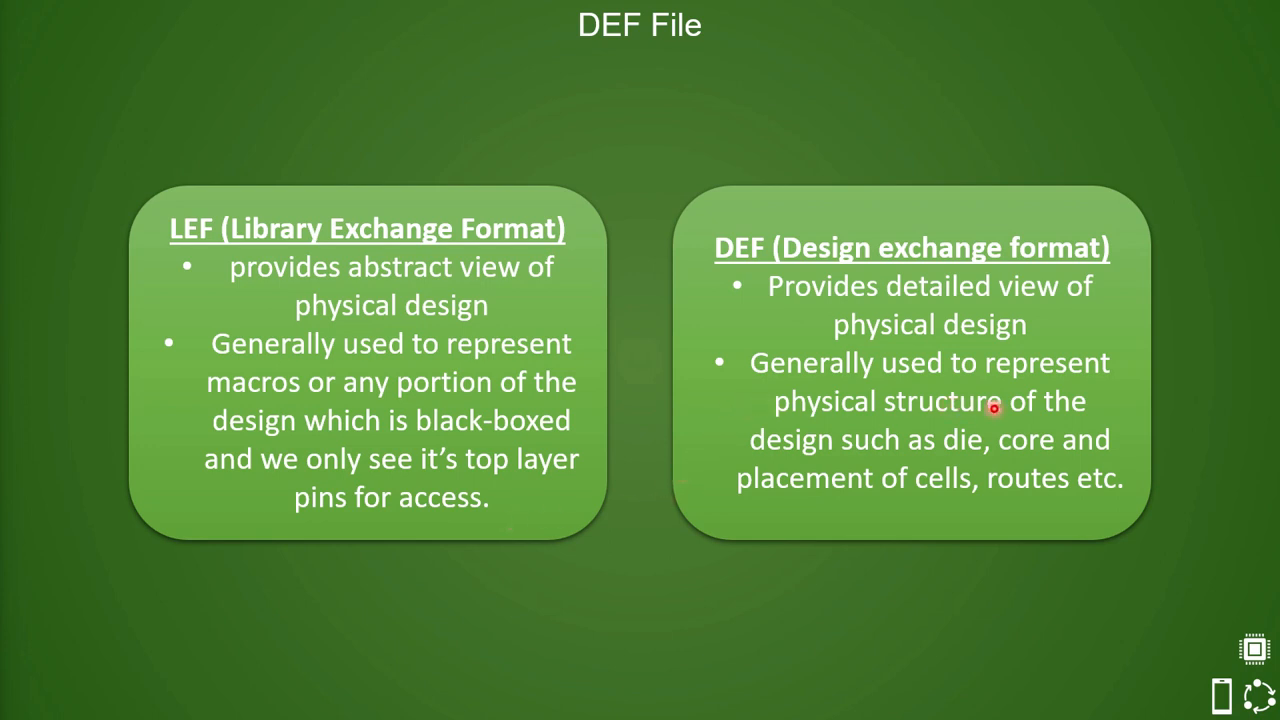
mouse_move(863, 479)
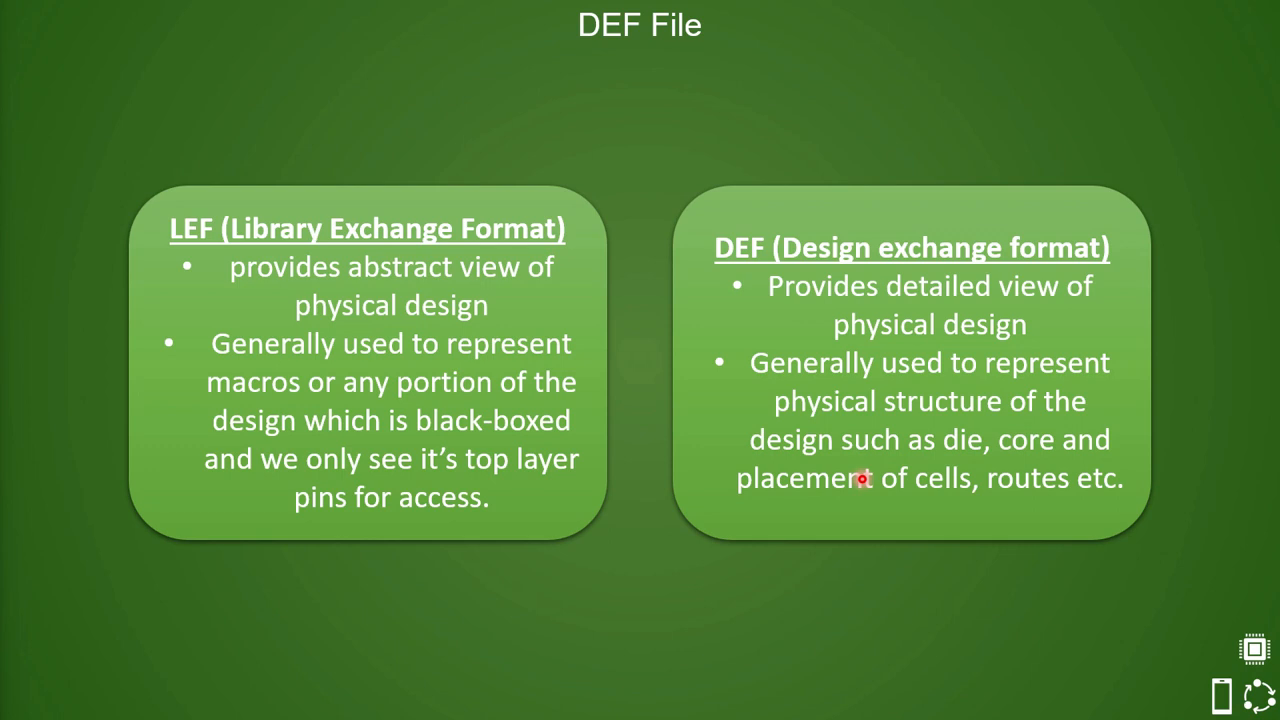
mouse_move(1080, 490)
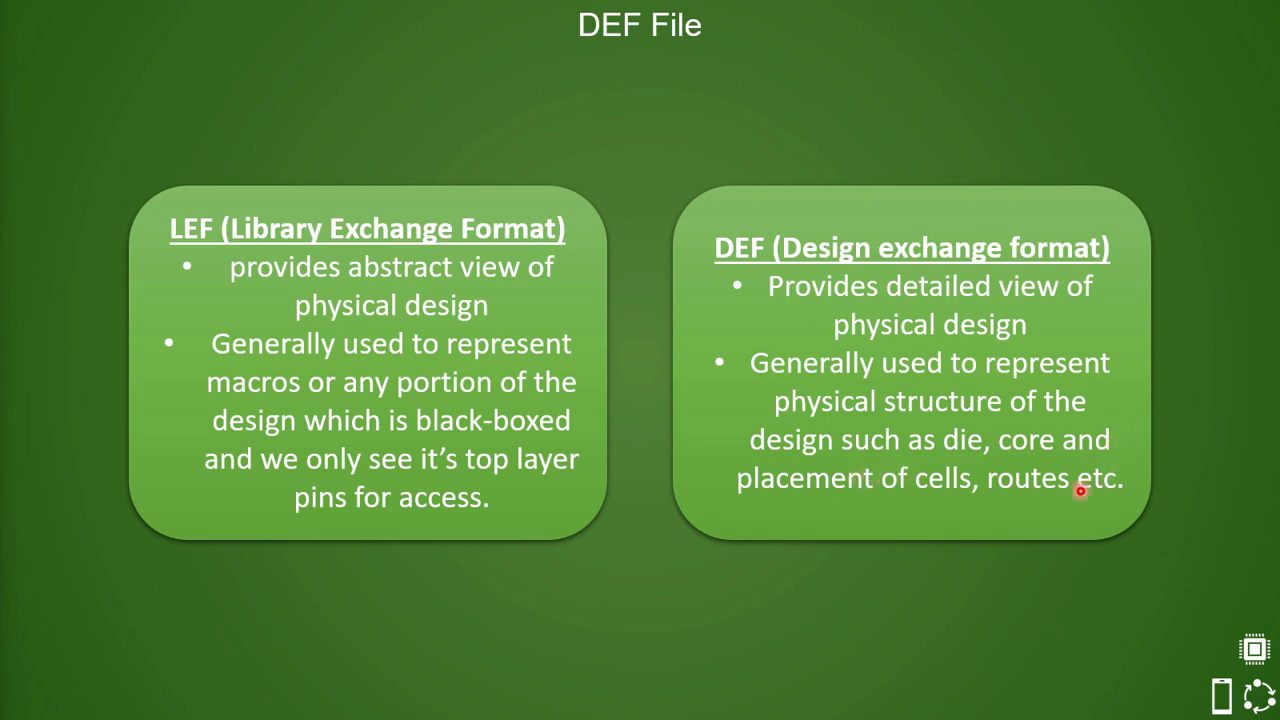
mouse_move(1034, 571)
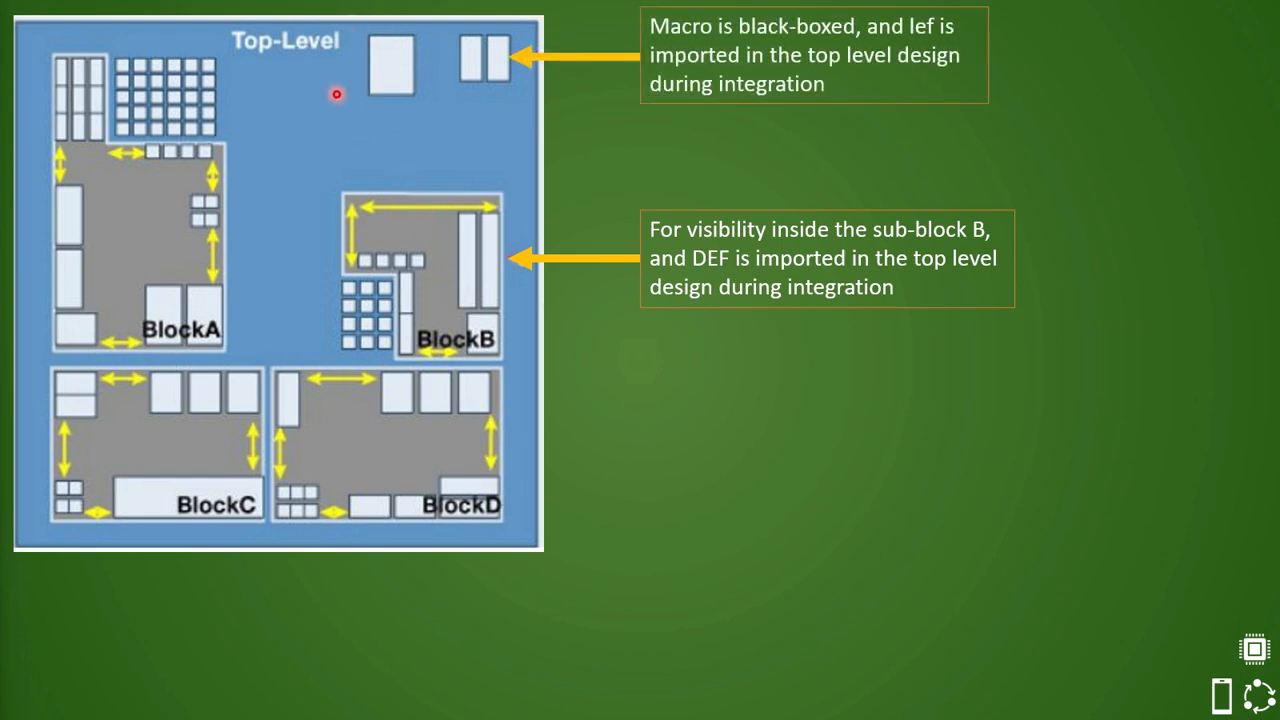
mouse_move(335, 185)
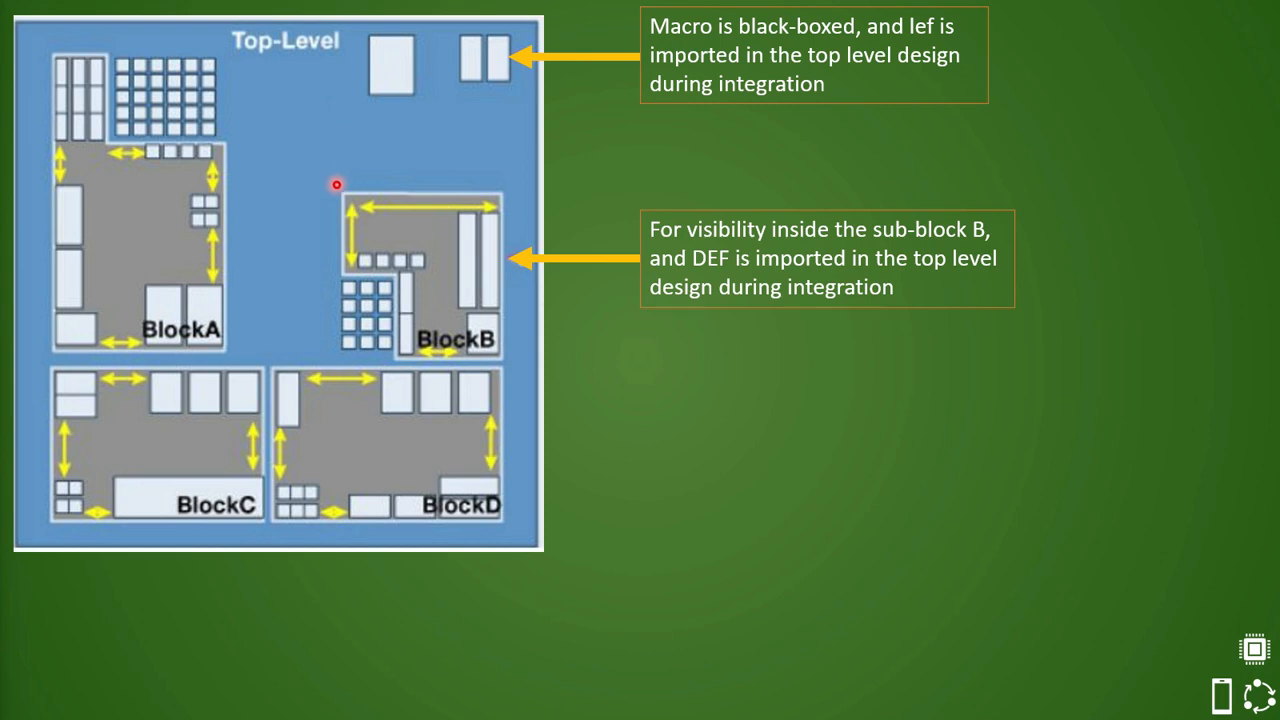
mouse_move(336, 216)
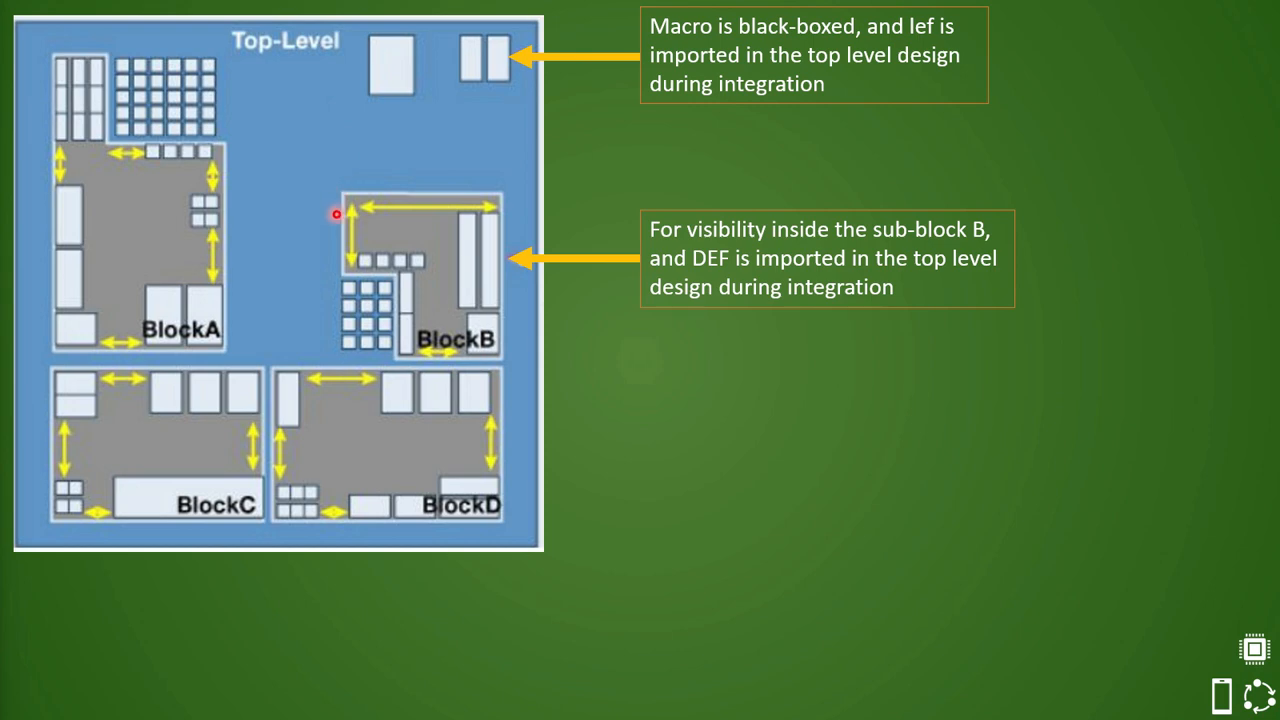
mouse_move(292, 286)
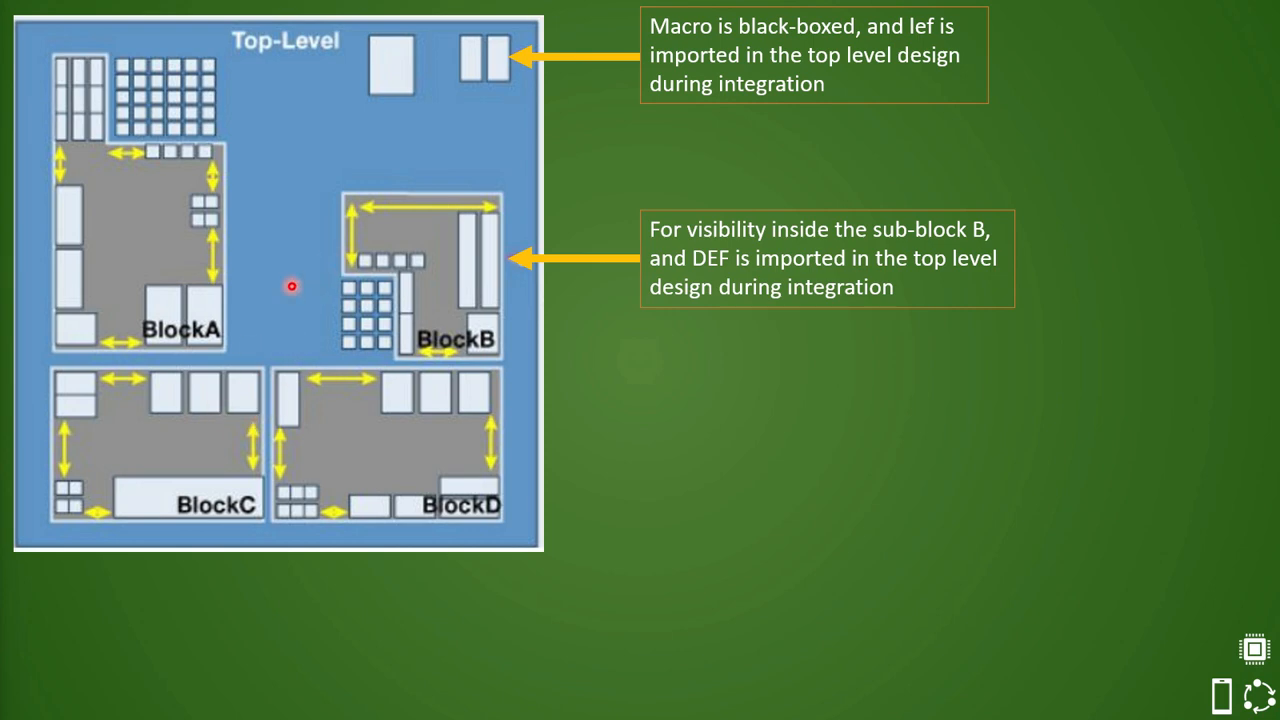
mouse_move(310, 258)
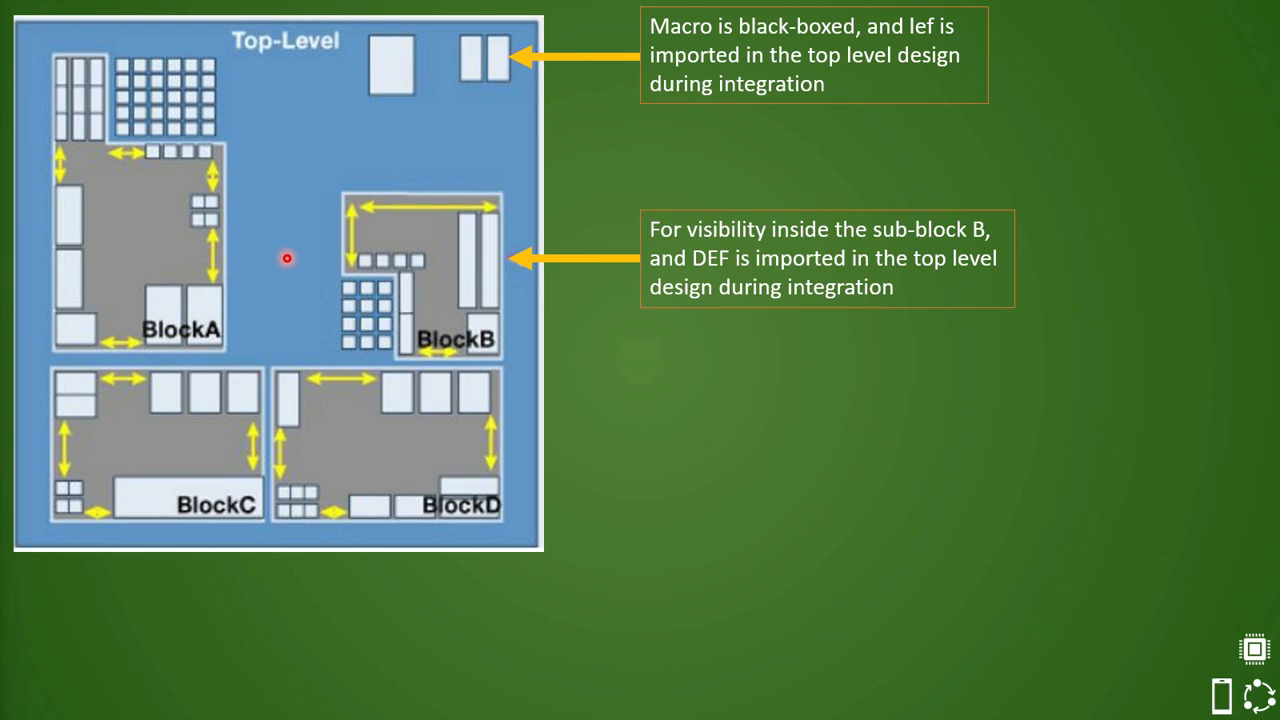
mouse_move(424, 84)
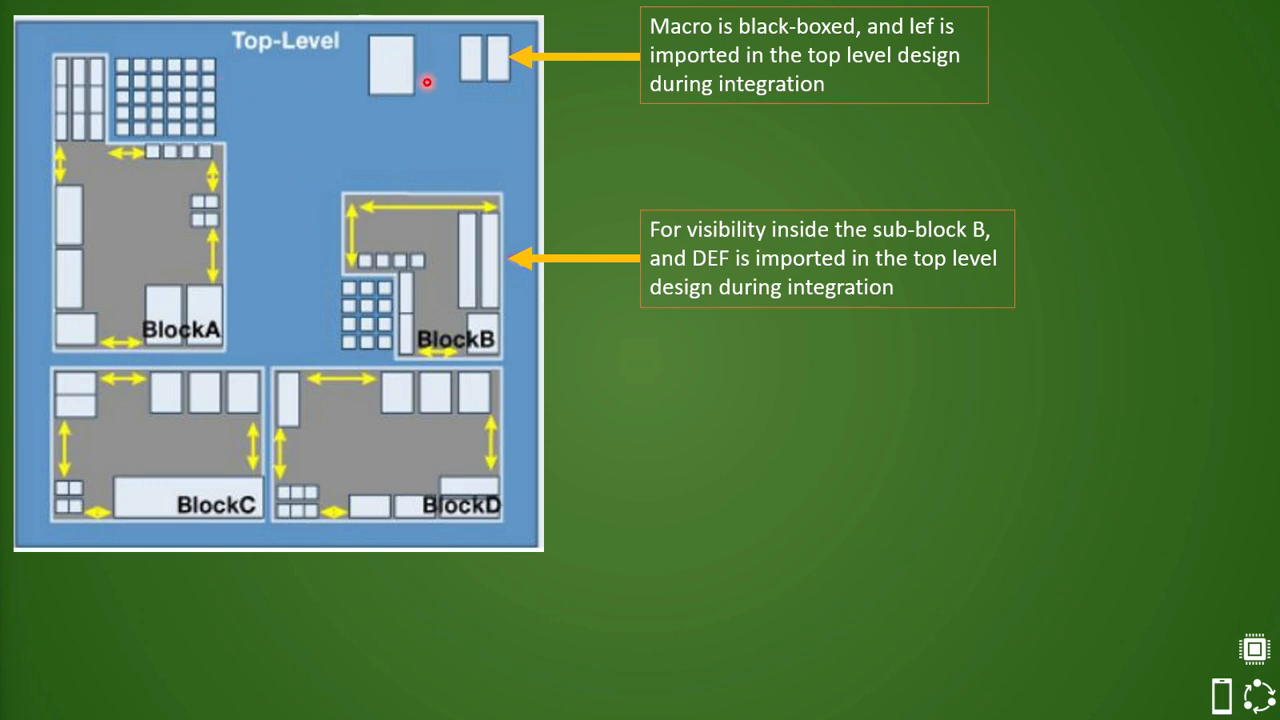
mouse_move(378, 240)
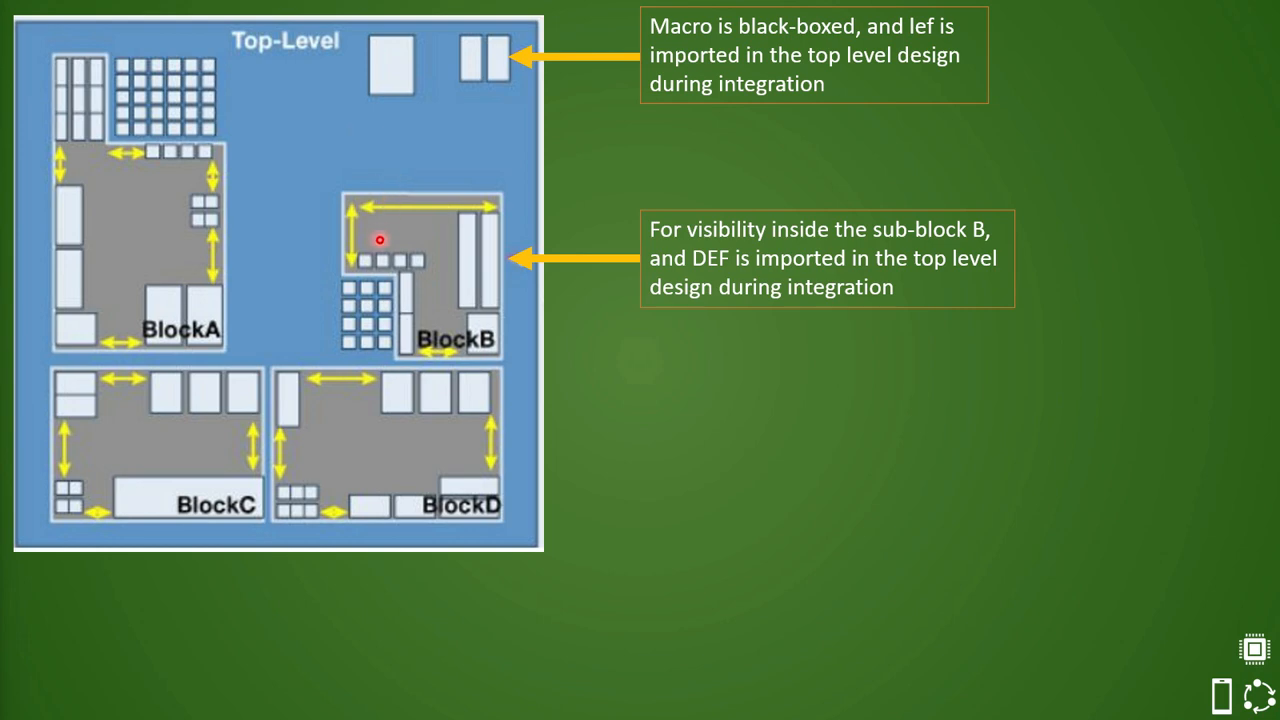
mouse_move(430, 278)
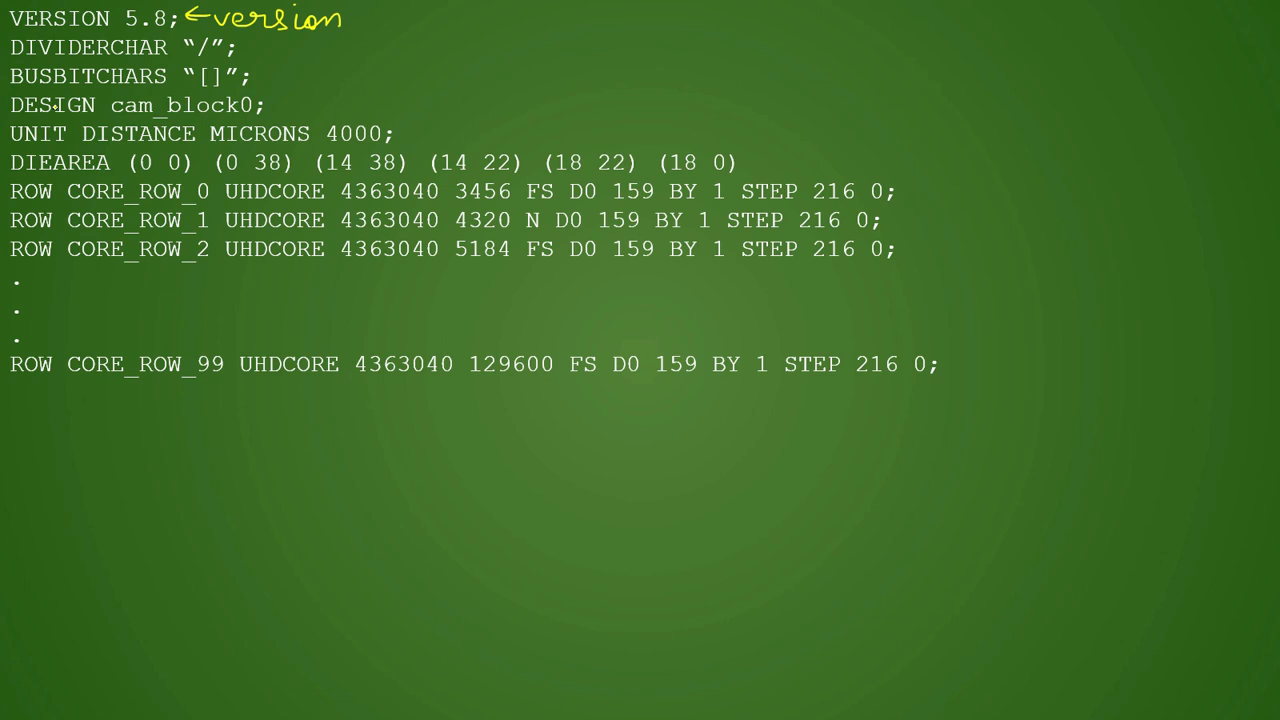
Ink over the DEF header lines and underline the DIEAREA keyword.
left_click_drag(275, 105, 315, 105)
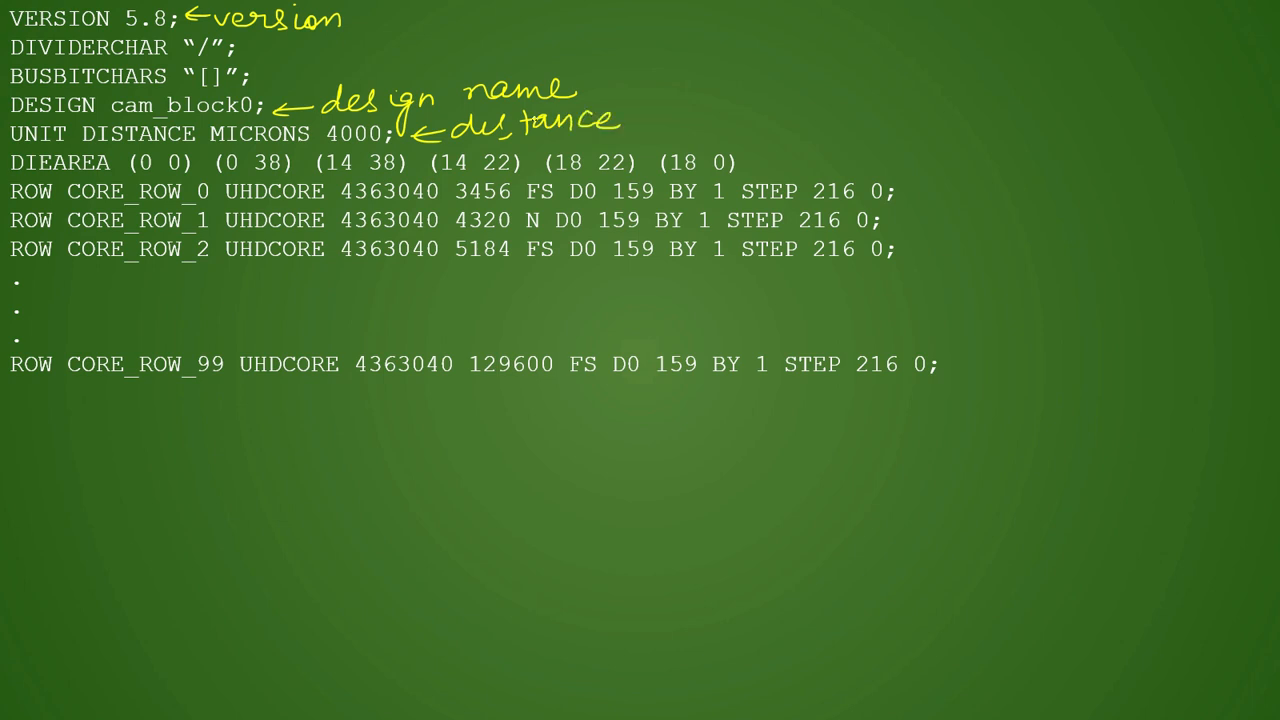
left_click_drag(15, 175, 98, 174)
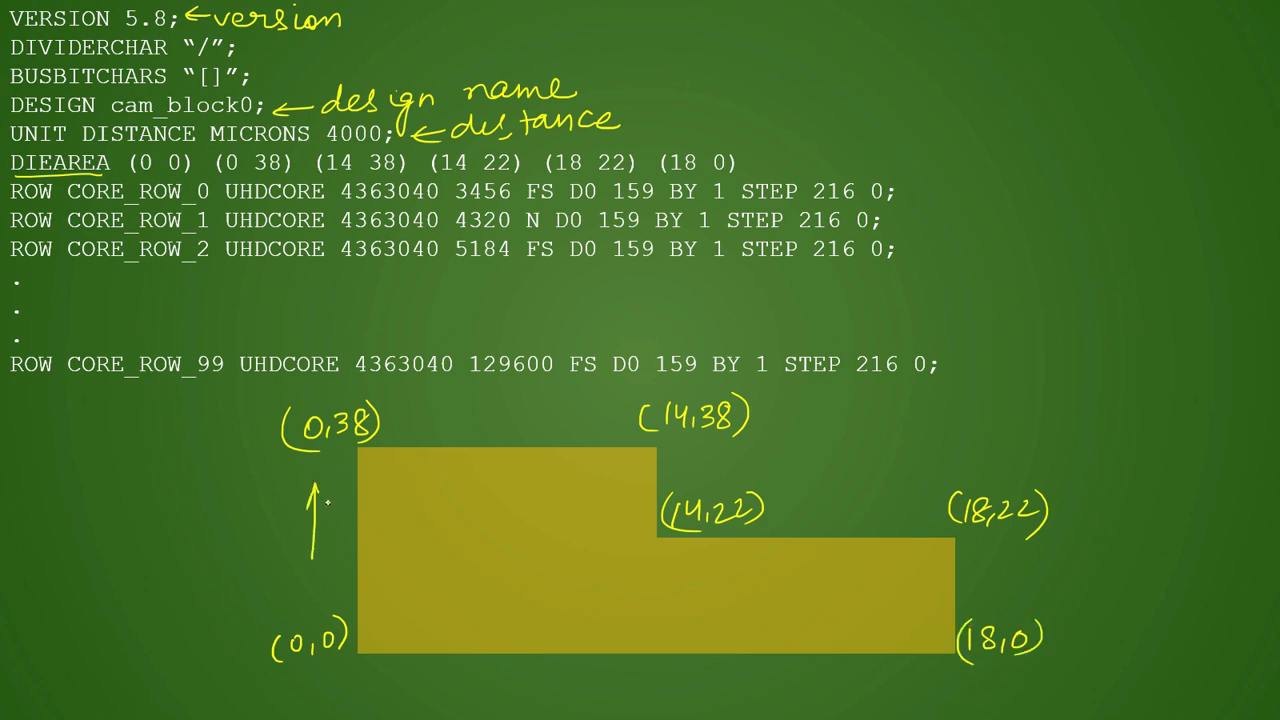
Trace the die outline with direction arrows and label the shape 'rectilinear'.
left_click_drag(450, 430, 550, 425)
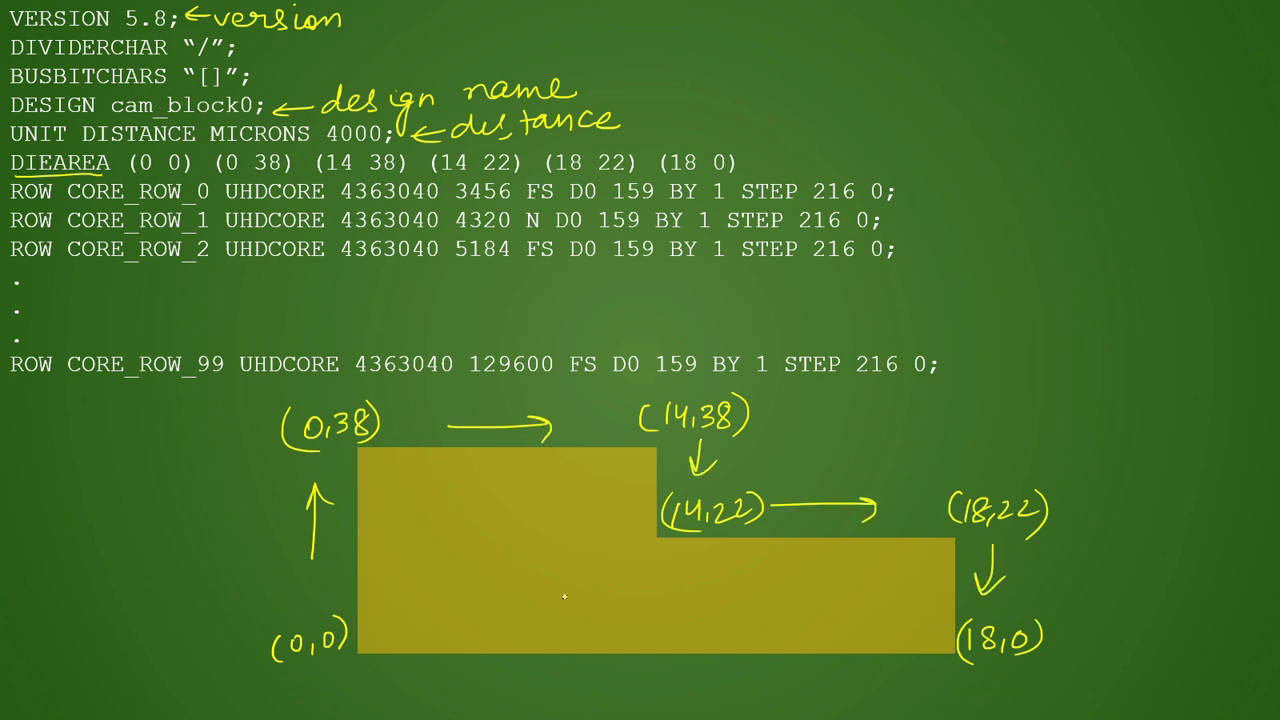
left_click_drag(955, 430, 880, 455)
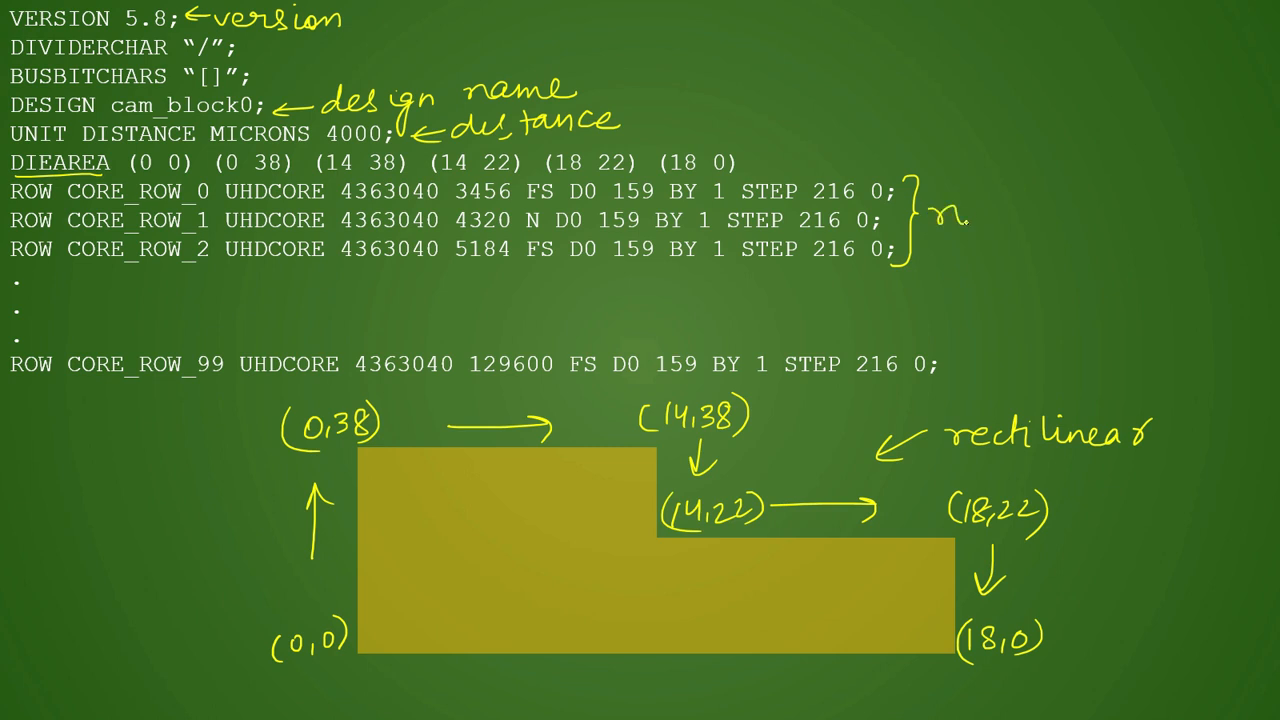
Write 'rows' beside the ROW lines and underline the first ROW line's fields.
type("rows")
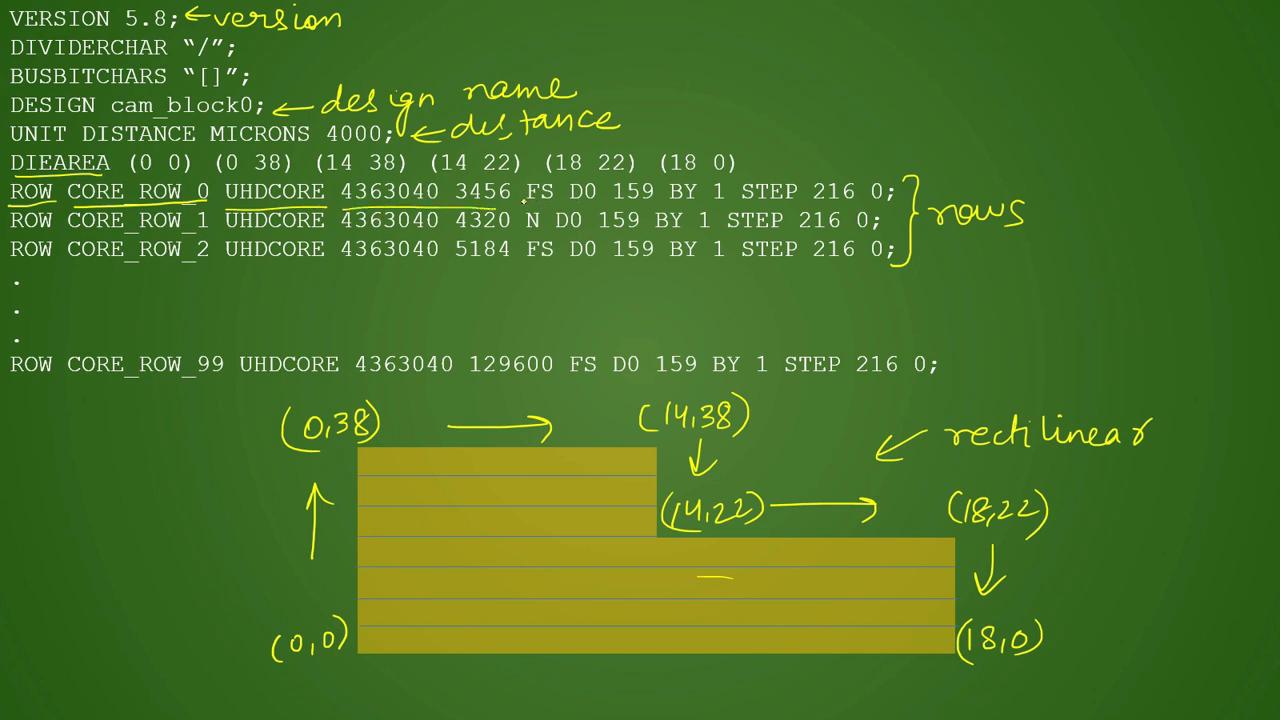
left_click_drag(525, 205, 880, 210)
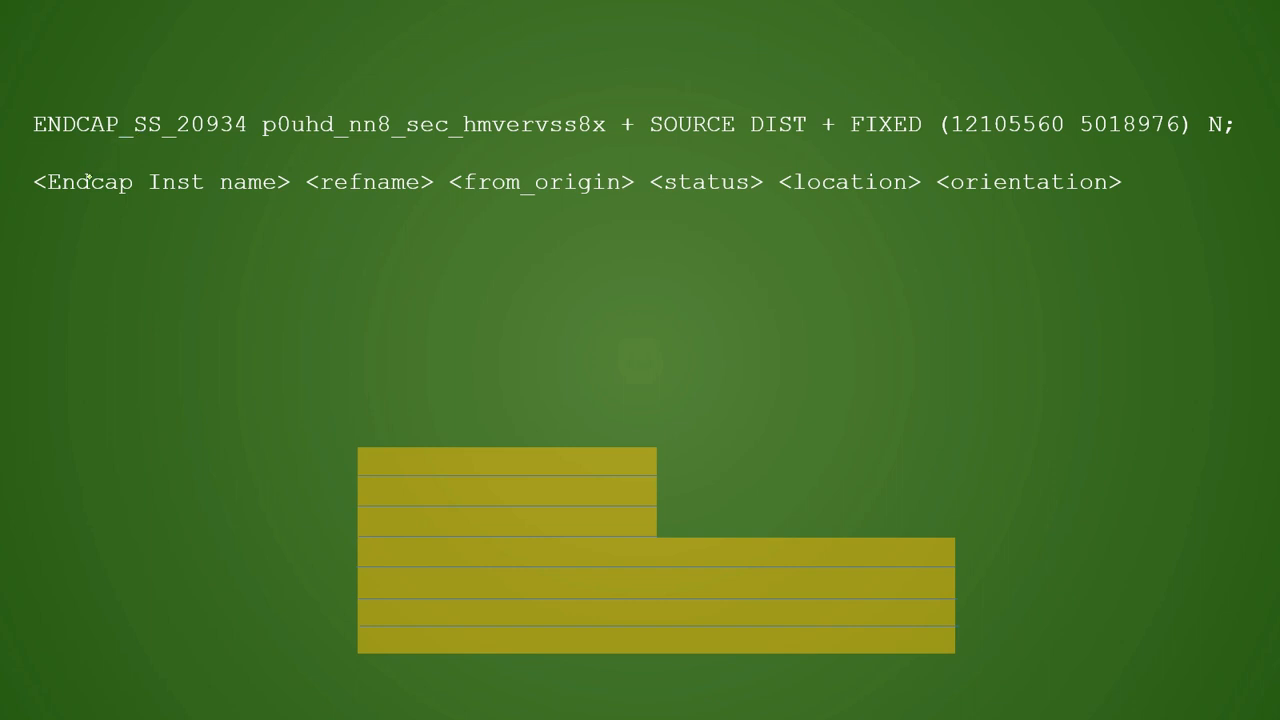
Underline the ENDCAP name, reference, location and orientation, then label it 'Physical'.
left_click_drag(80, 150, 250, 156)
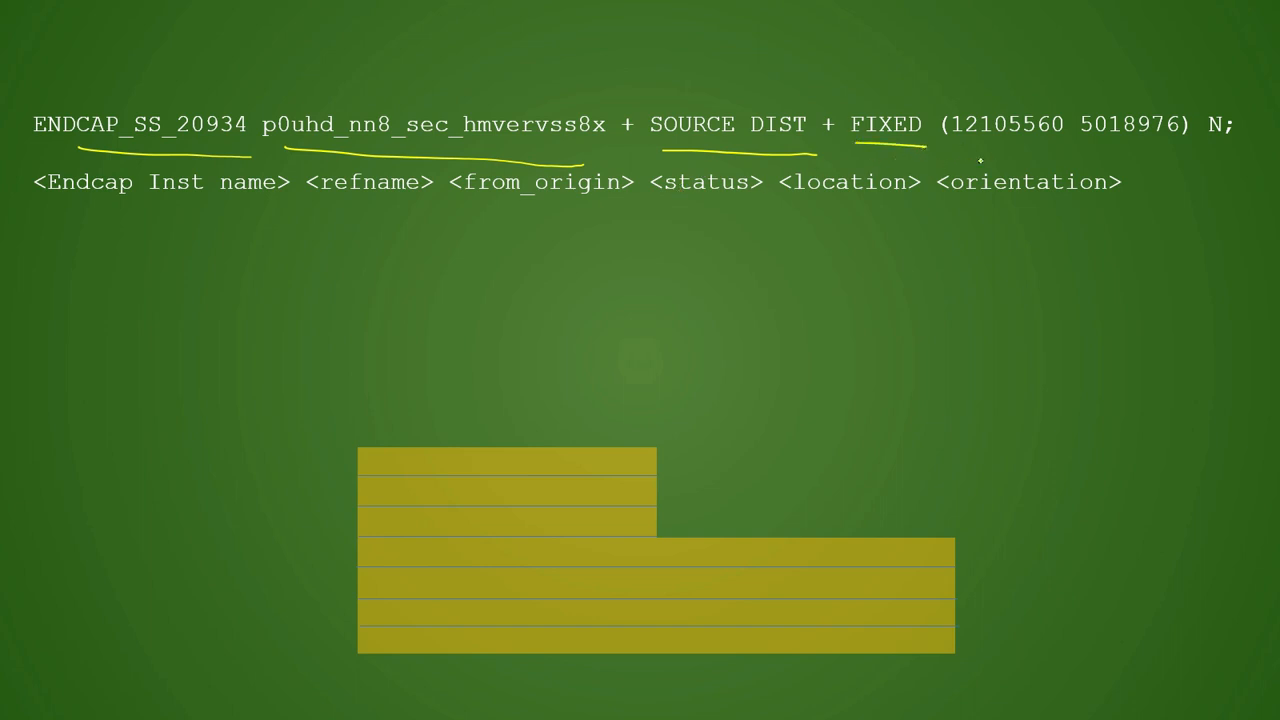
left_click_drag(945, 155, 1160, 160)
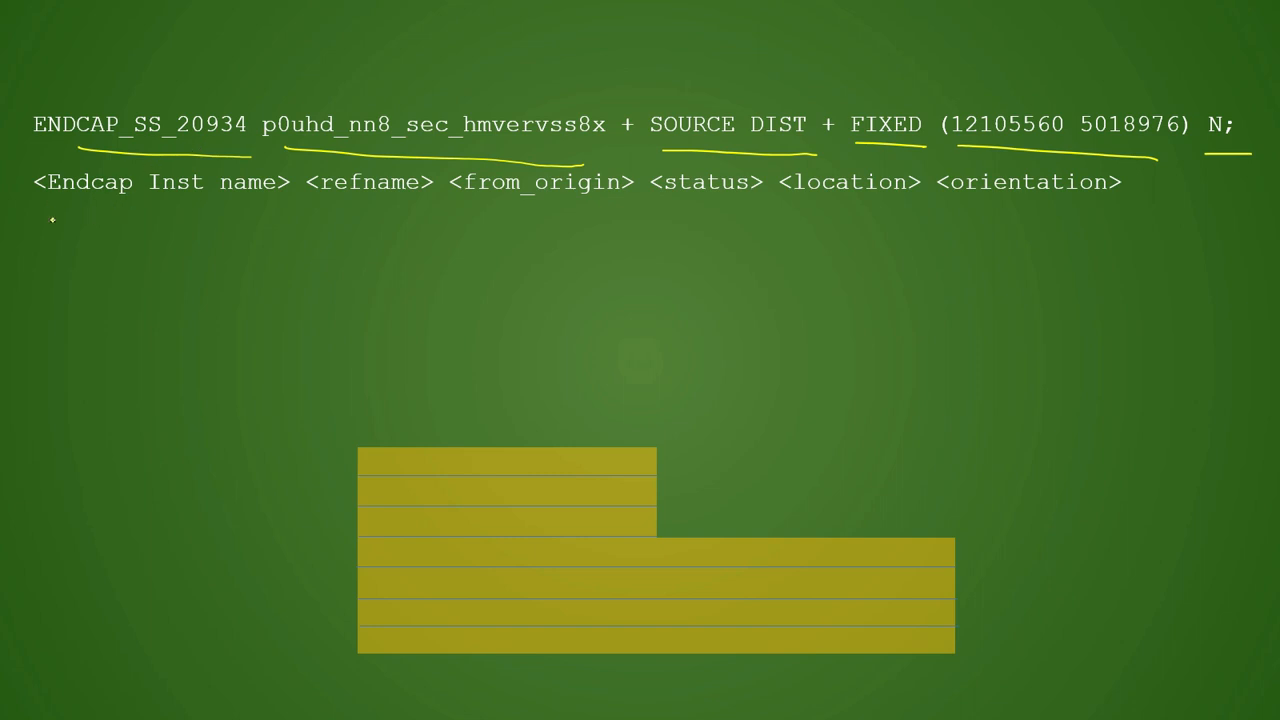
left_click_drag(104, 200, 130, 224)
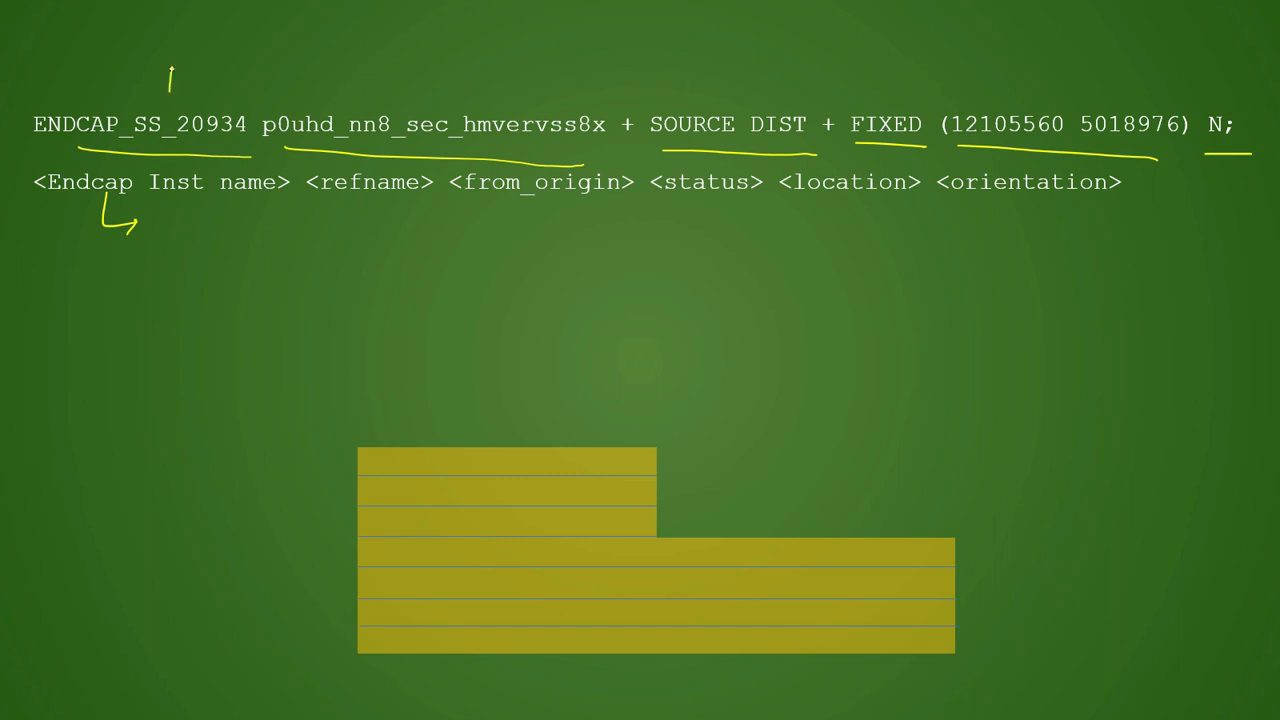
type("Physi")
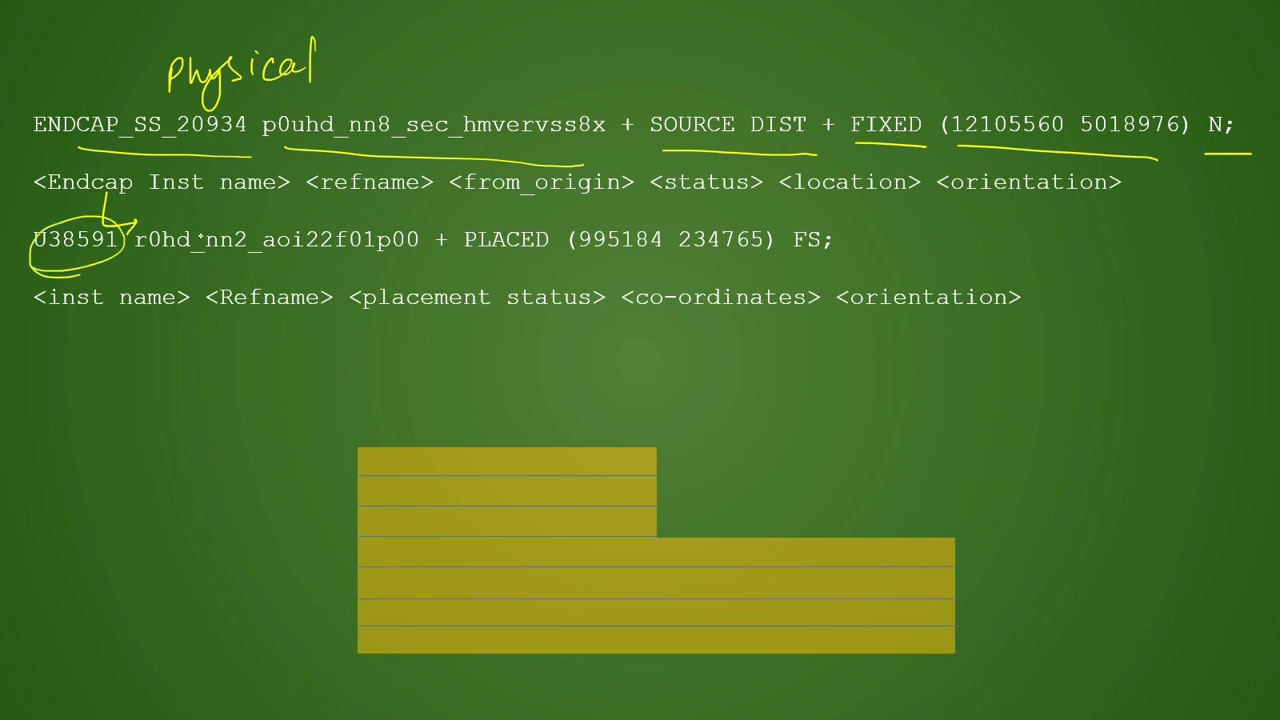
Mark the U38591 line's name, placement and orientation, and bracket it as 'Logical'.
left_click_drag(135, 270, 330, 258)
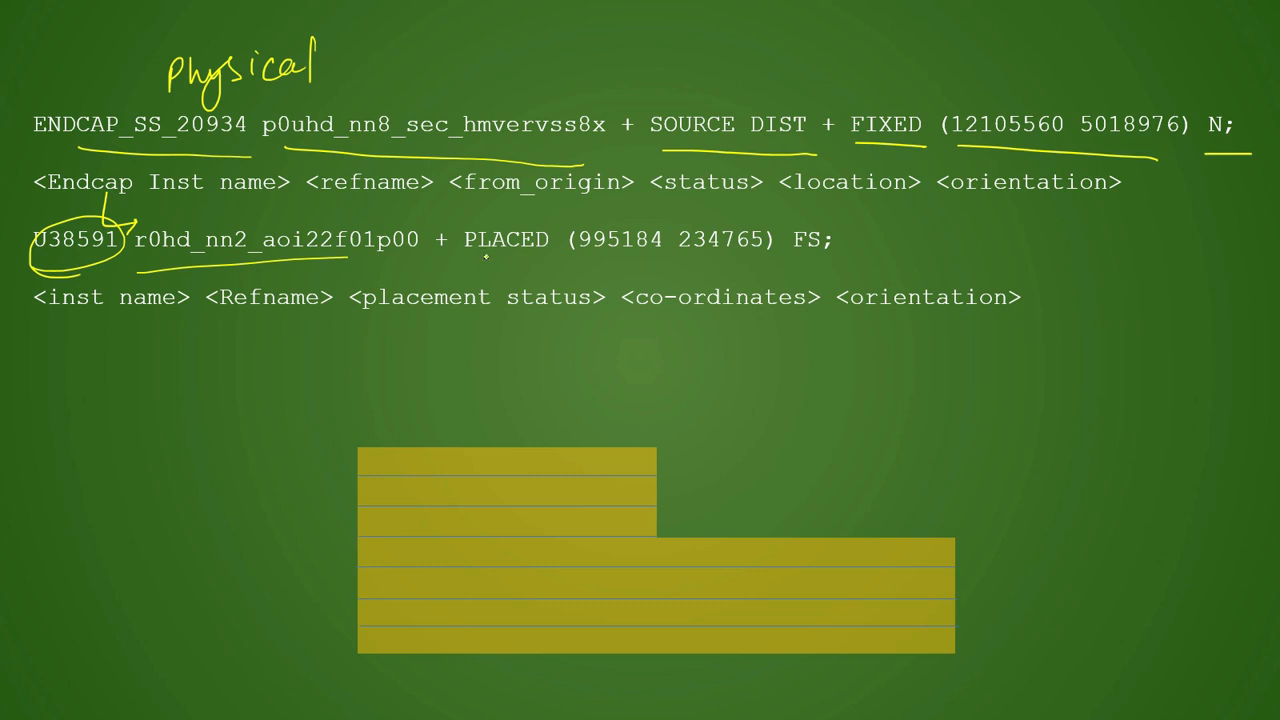
left_click_drag(475, 262, 615, 264)
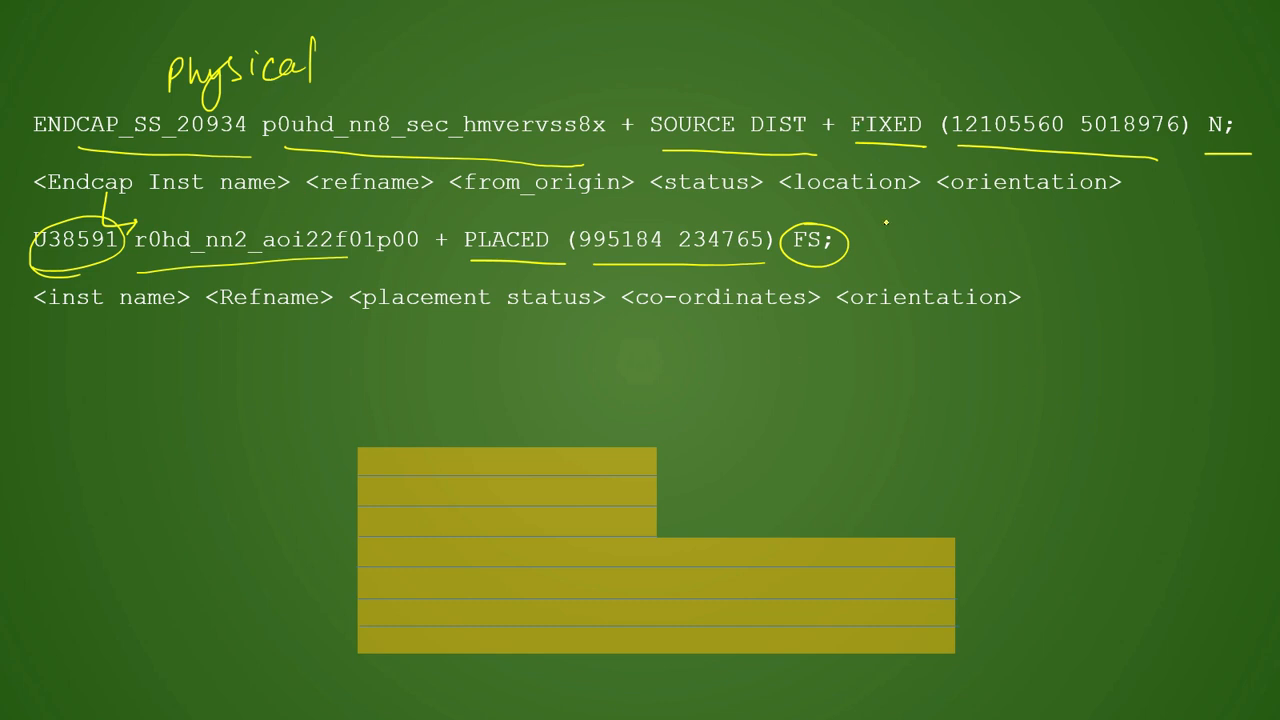
left_click_drag(888, 220, 965, 250)
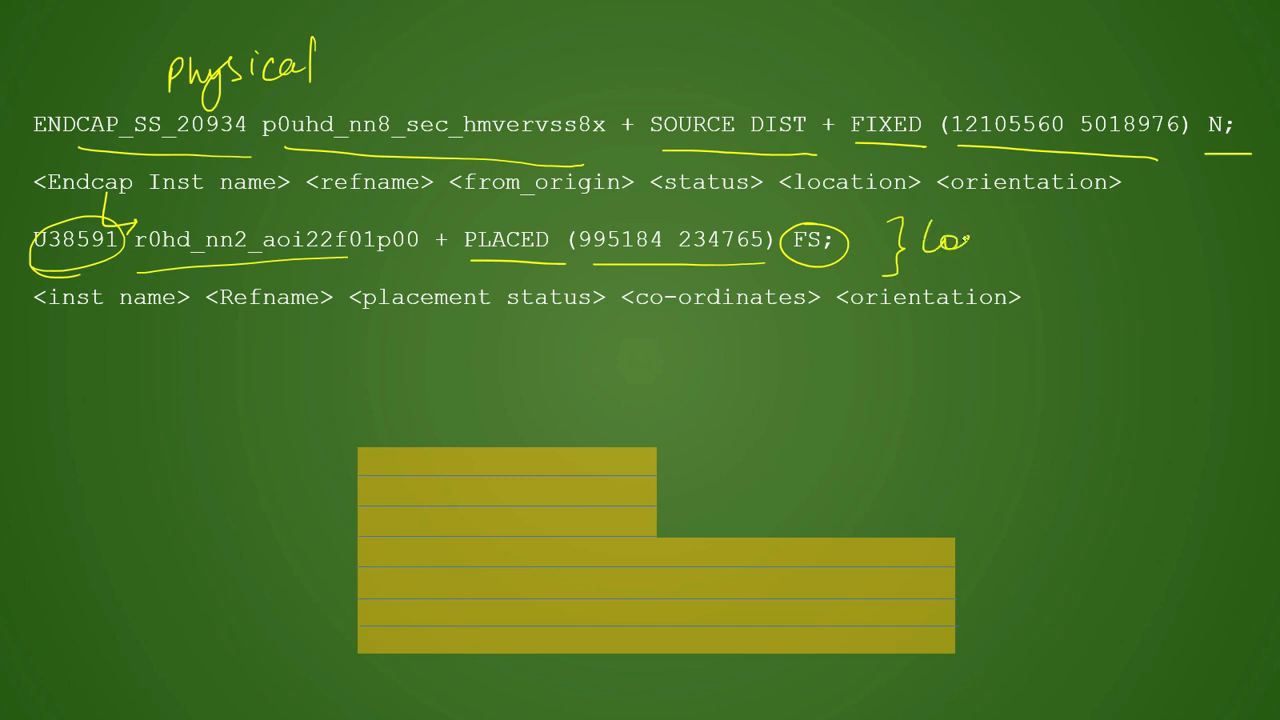
type("Logical")
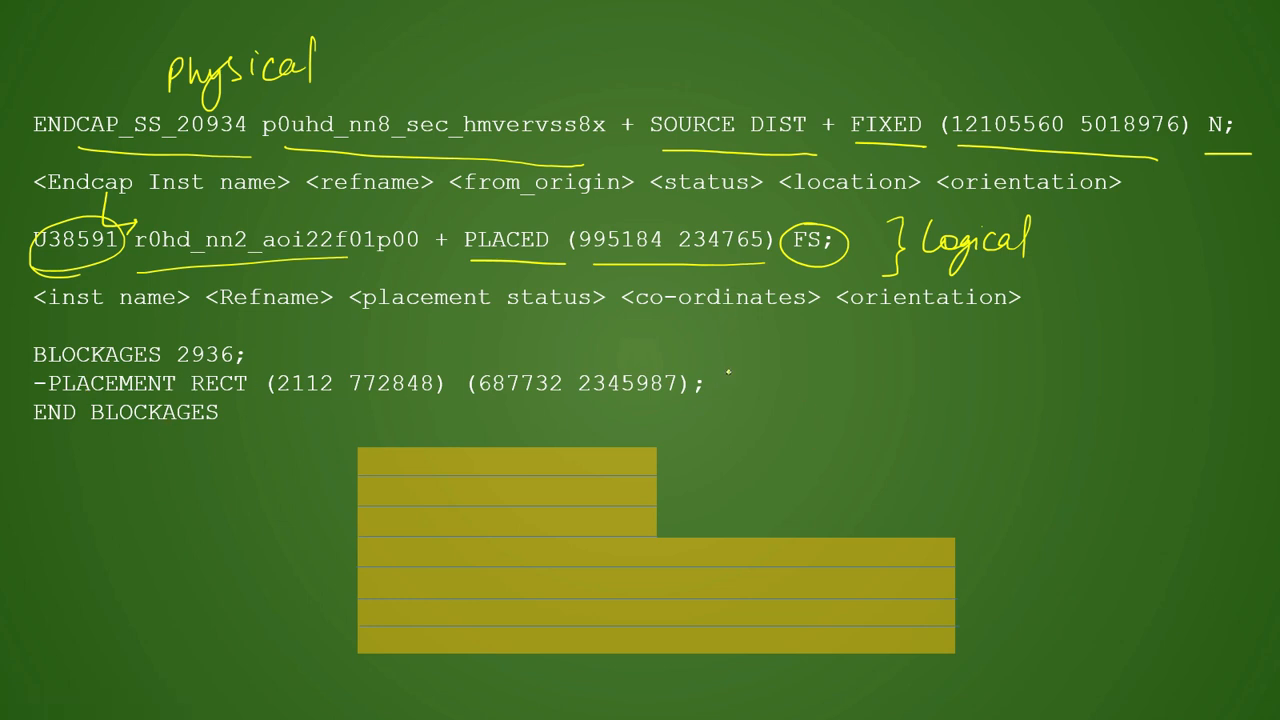
Note the placement blockage types hard, partial, soft and underline its RECT coordinates.
left_click_drag(715, 385, 770, 360)
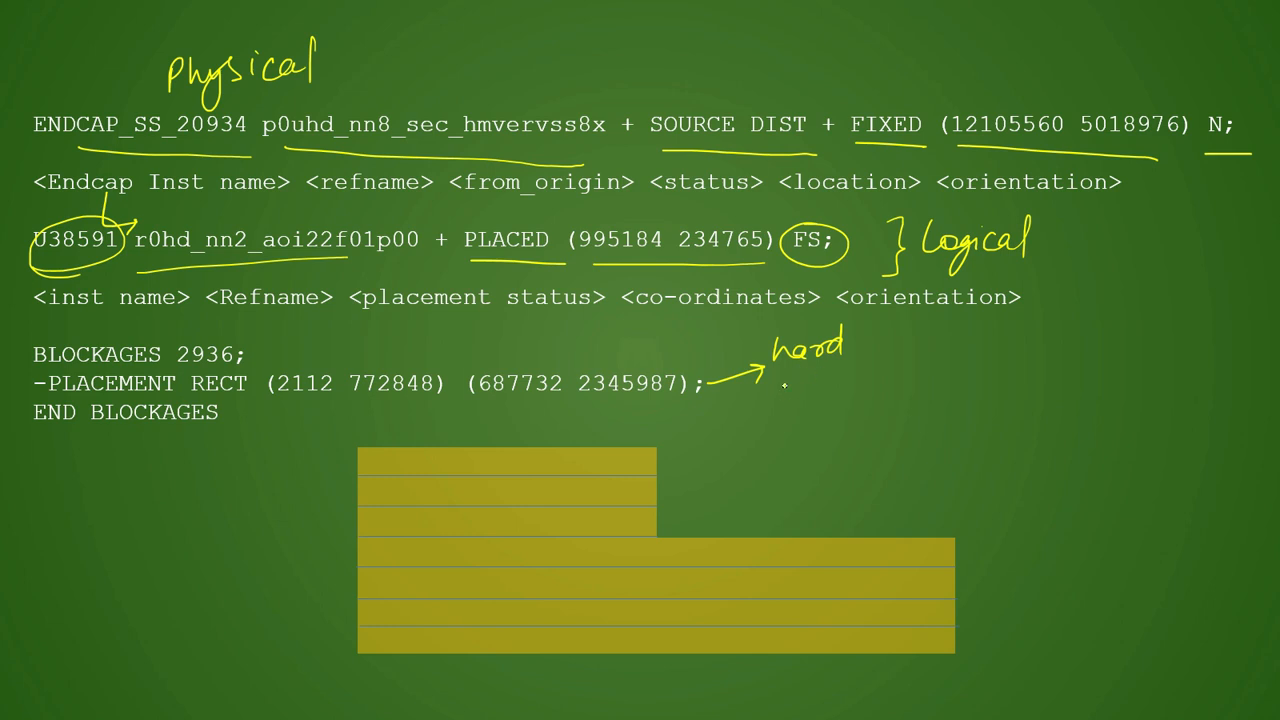
type("pc")
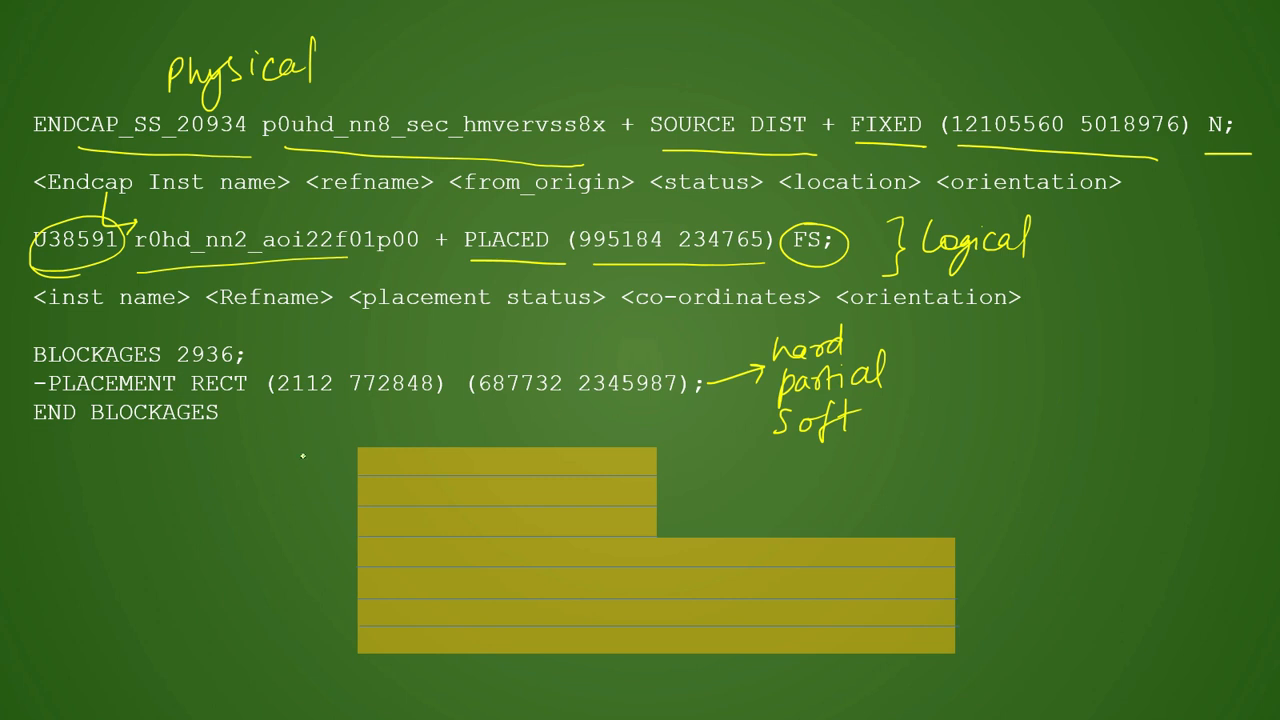
mouse_move(337, 598)
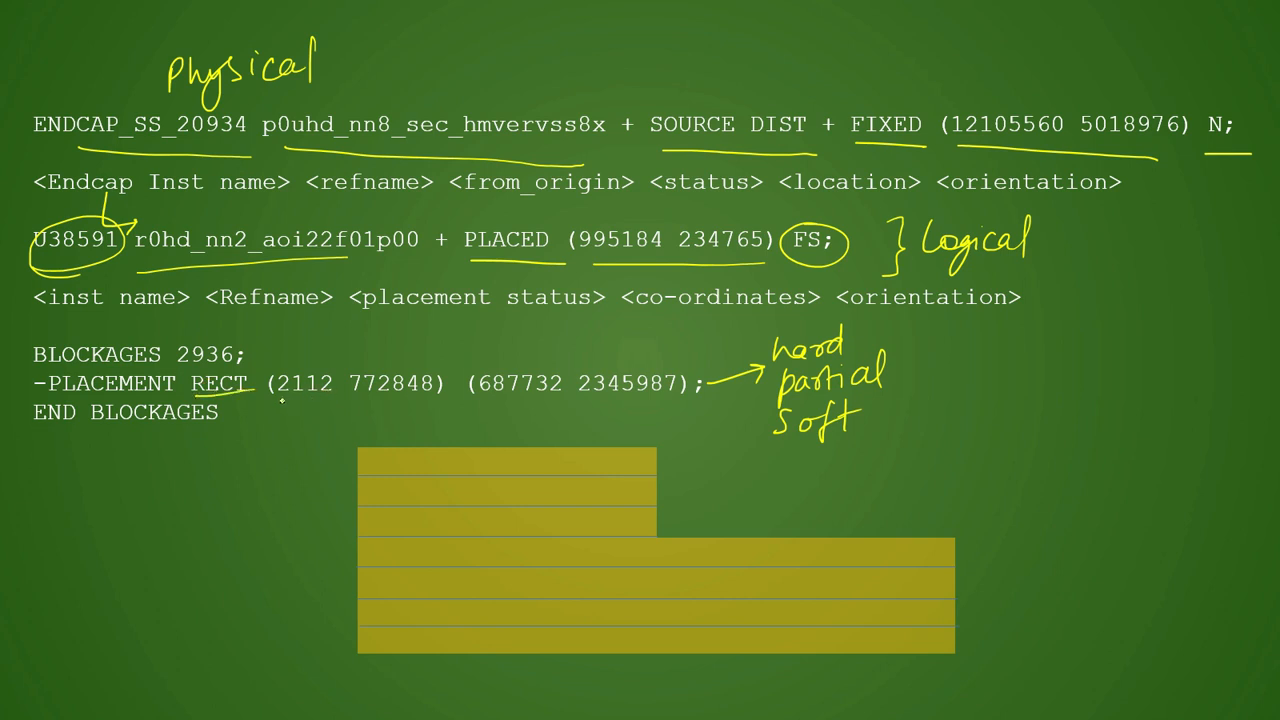
left_click_drag(280, 401, 652, 400)
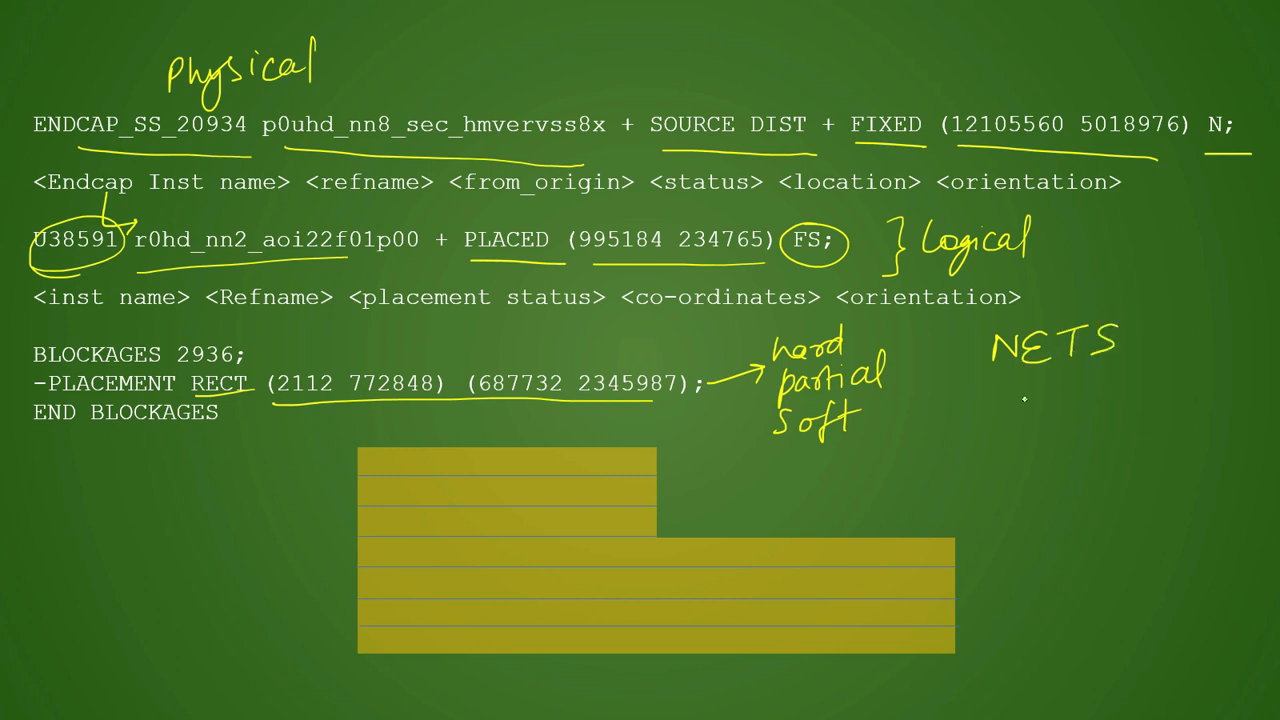
Handwrite 'SPECIAL NET' beneath the NETS heading on the right of the slide.
type("SPECIAL")
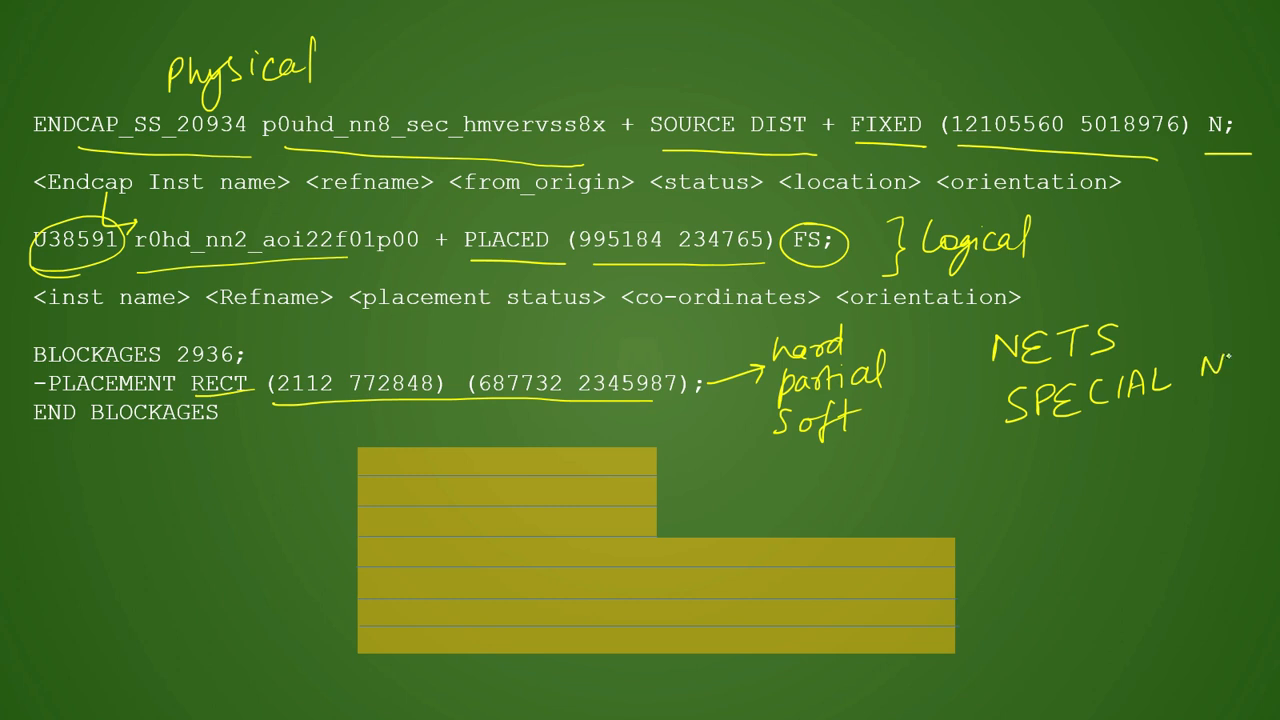
type("NET")
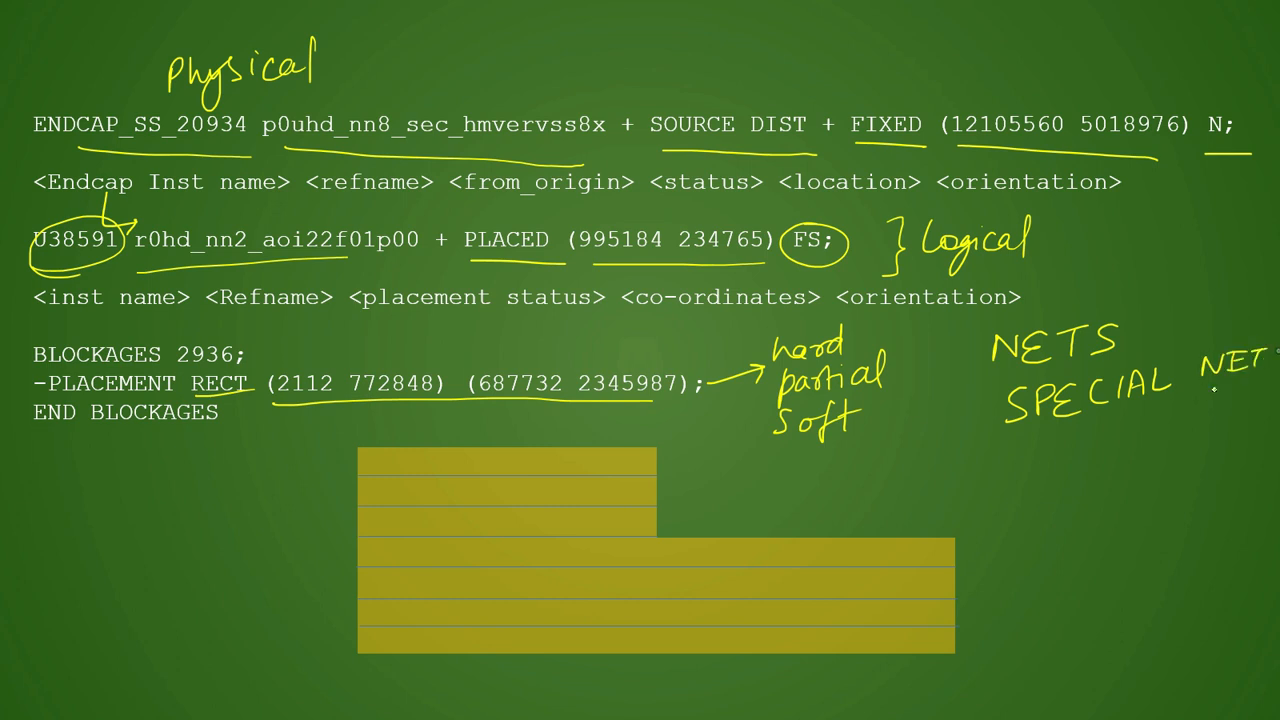